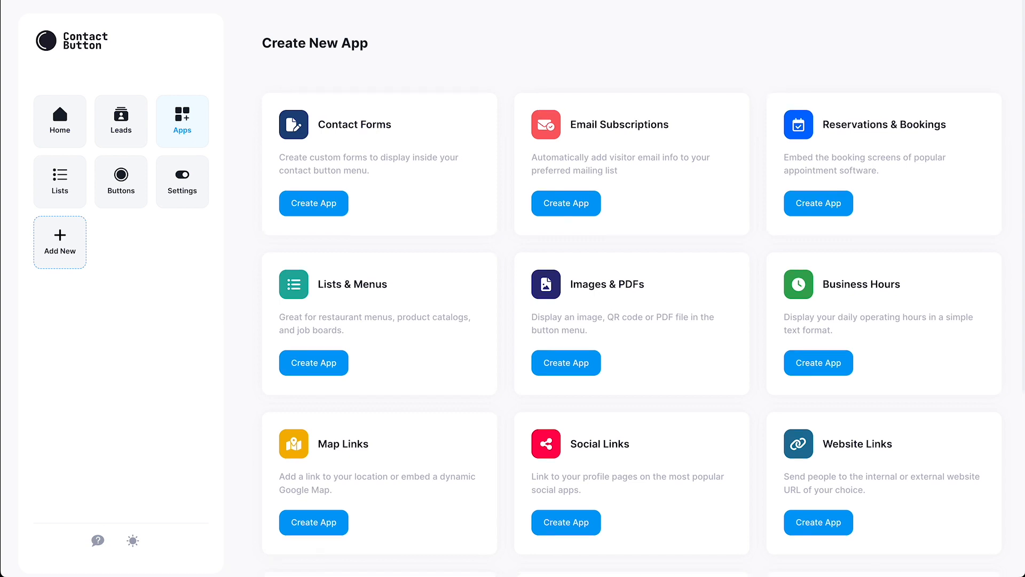
# Start a new Contact Forms app and name it 'Contact Form'
pyautogui.scroll(-3)
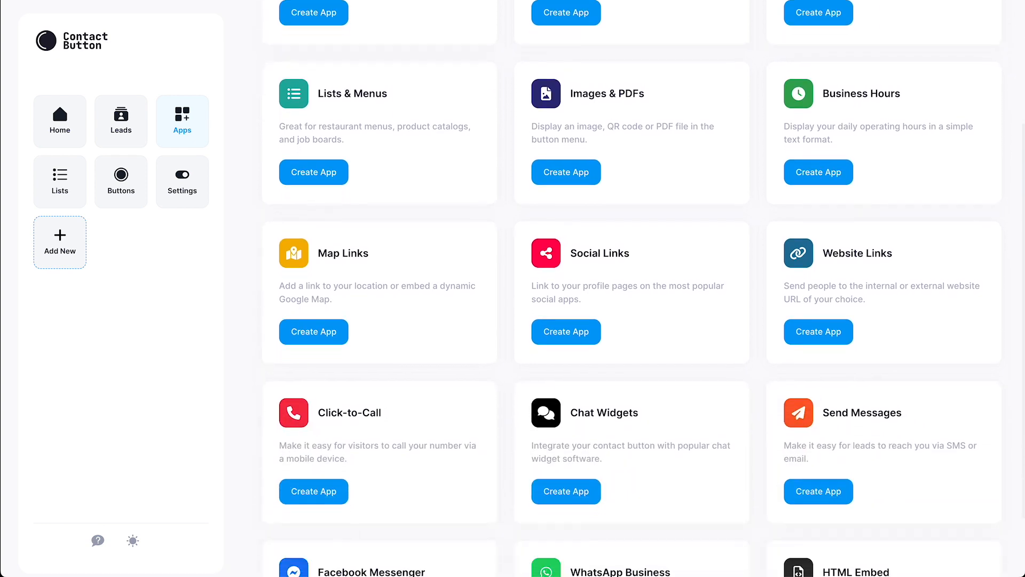
pyautogui.scroll(-3)
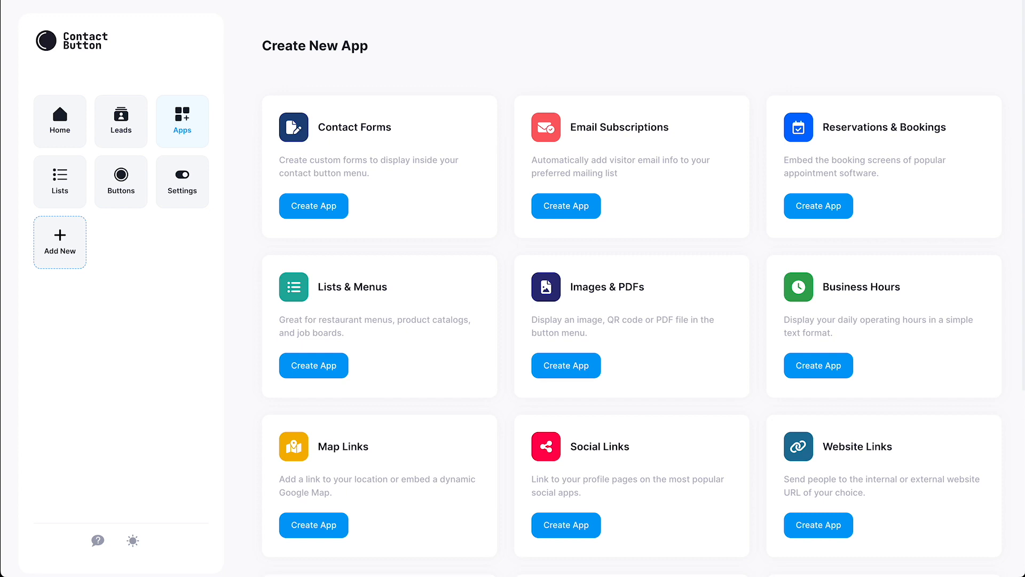
pyautogui.click(313, 205)
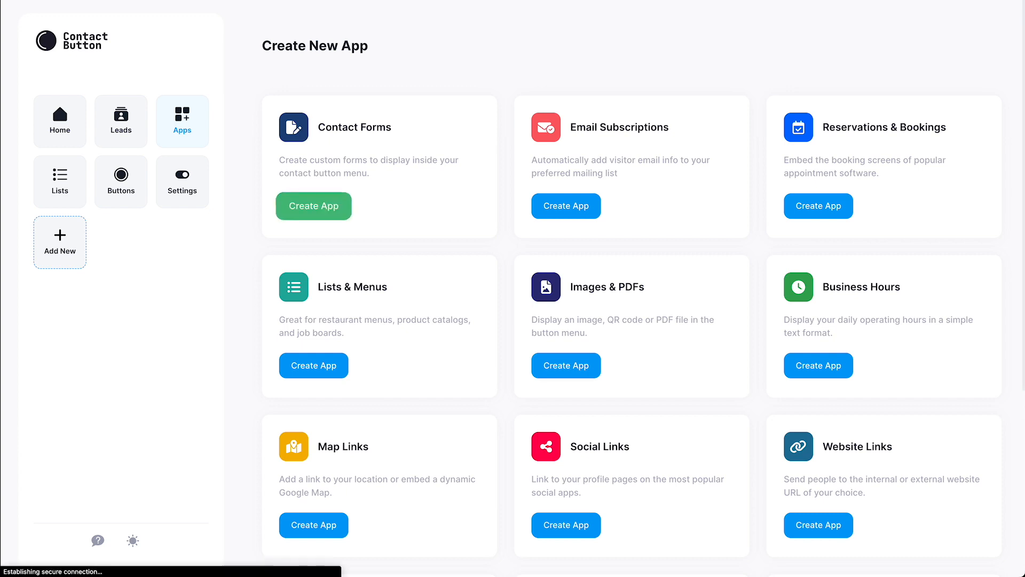
pyautogui.click(313, 206)
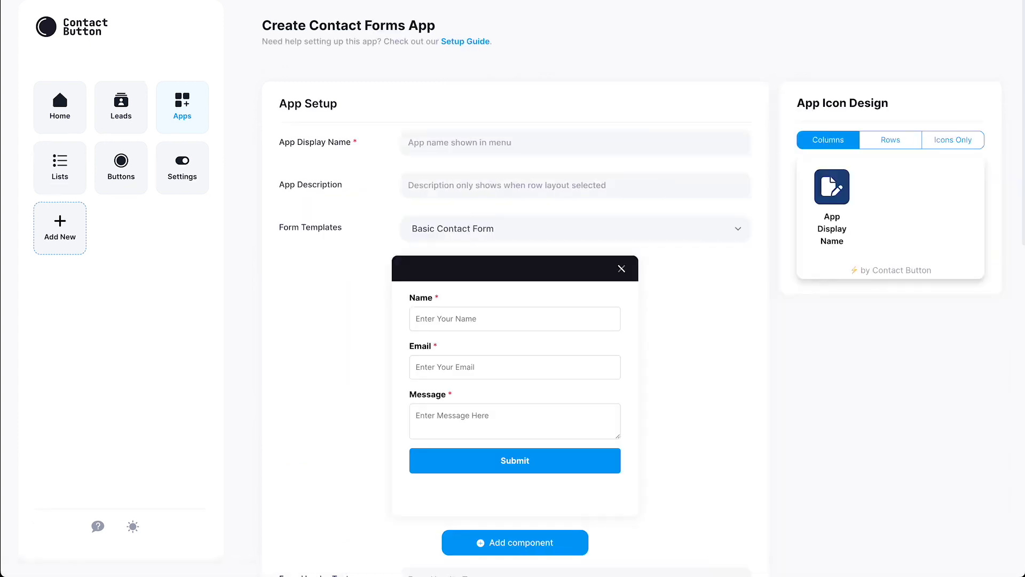
pyautogui.scroll(-3)
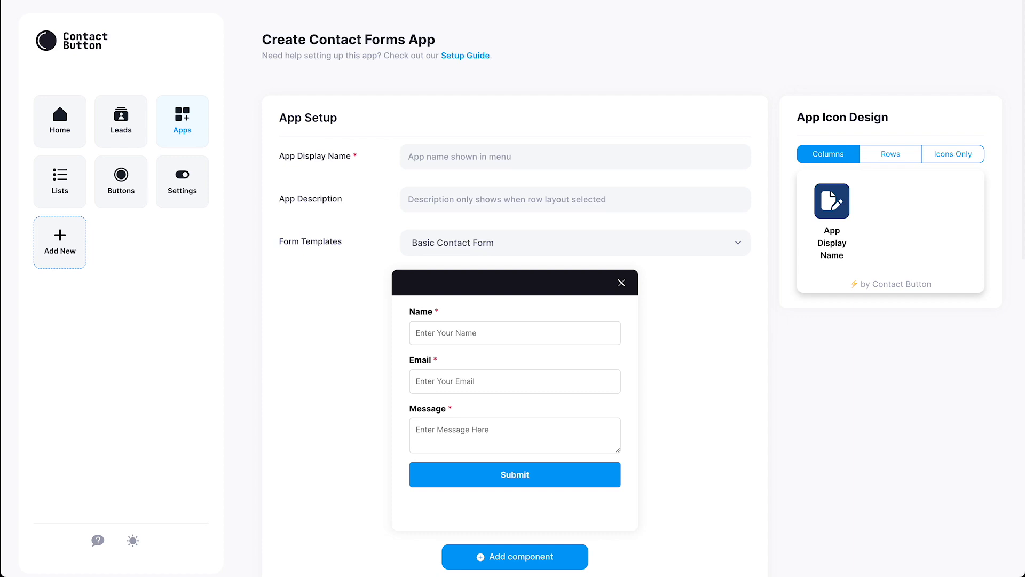
pyautogui.write('Contact Form')
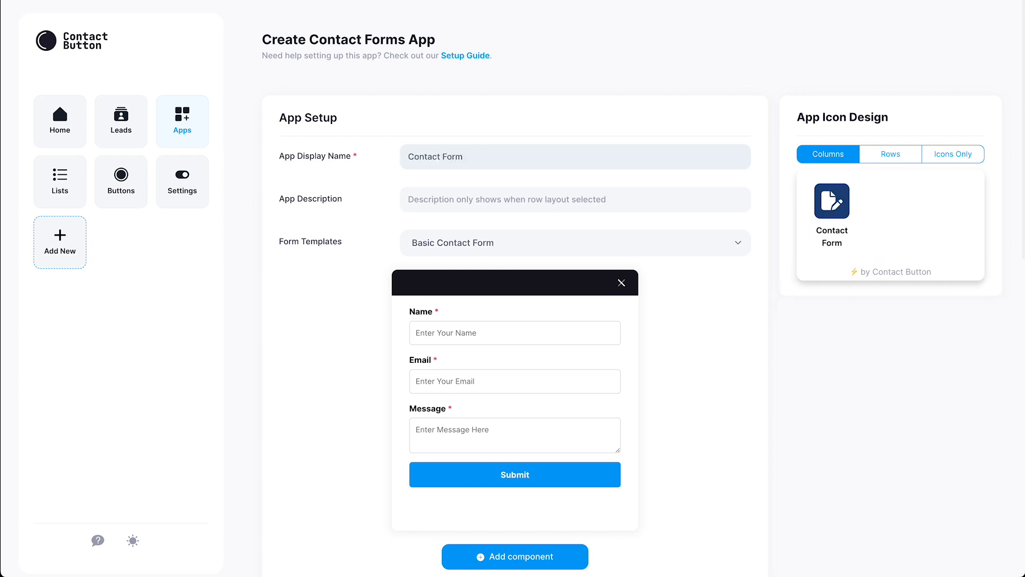
# Enter the app description 'Click here to contact us via a form'
pyautogui.write('C')
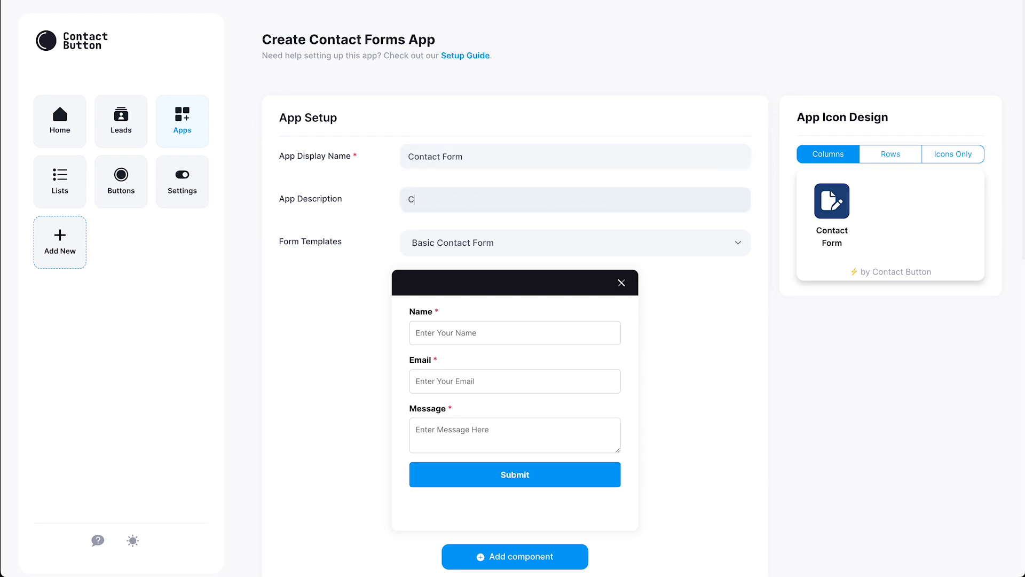
pyautogui.write('lick')
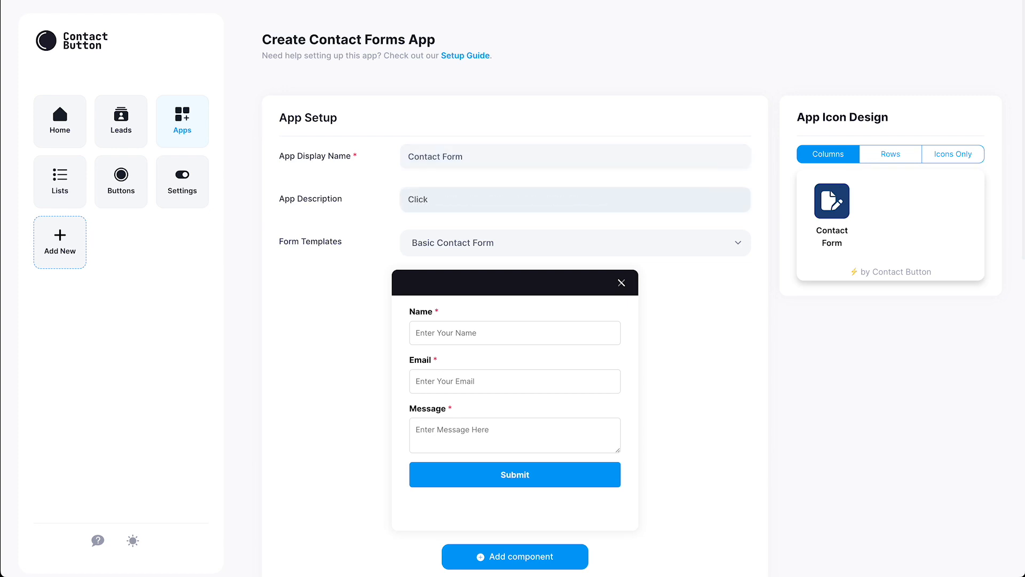
pyautogui.write('here')
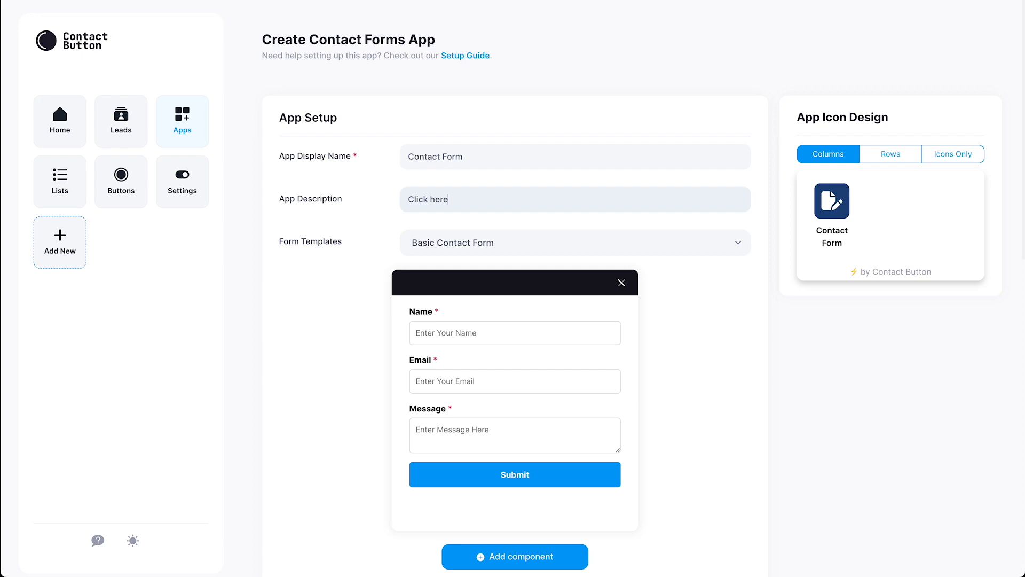
pyautogui.write('to contact')
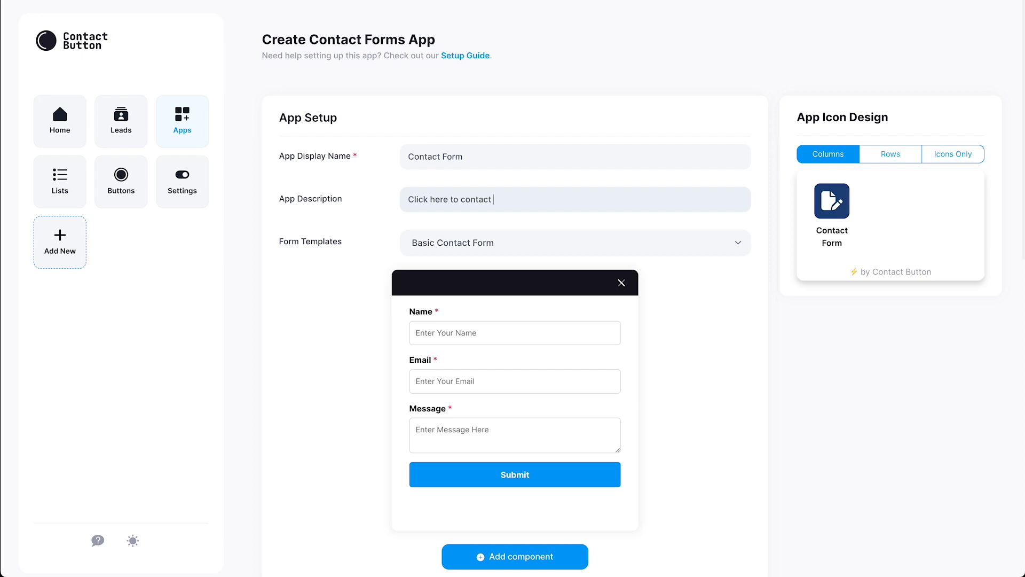
pyautogui.write('us via')
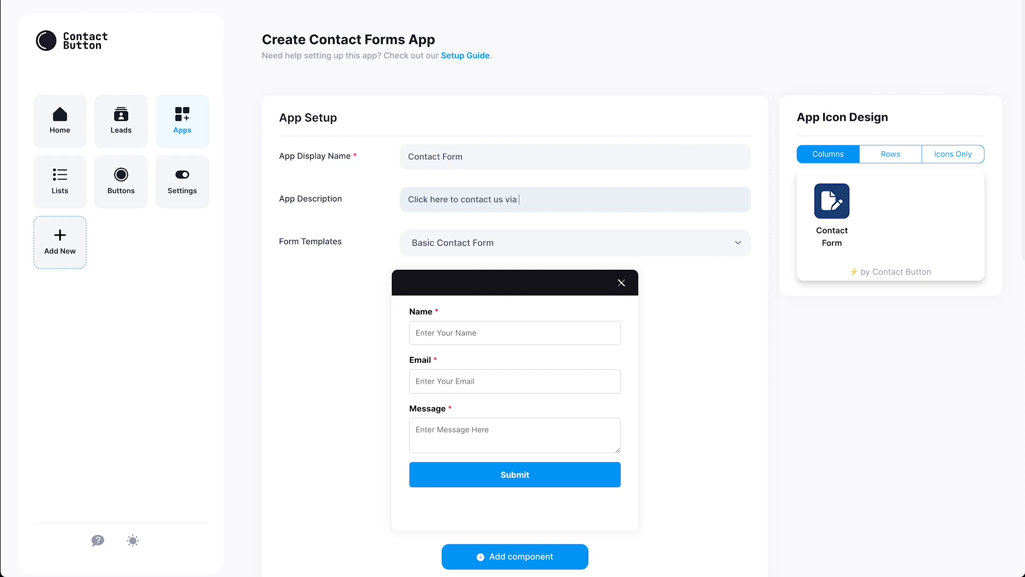
pyautogui.write('a form')
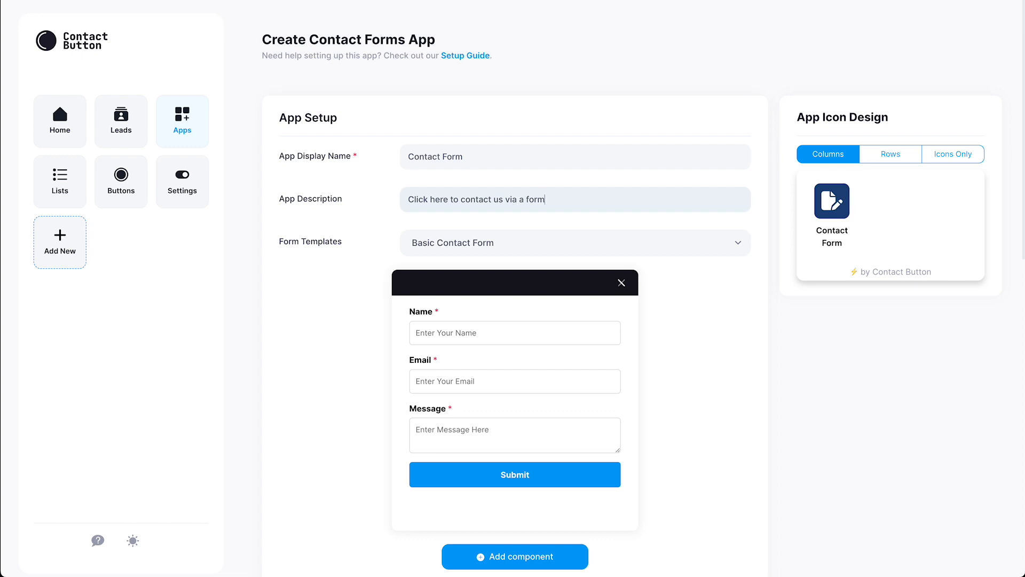
# Preview the Blank, Callback and Opt-In templates, settle on Basic Contact Form, and begin adding a component
pyautogui.click(574, 243)
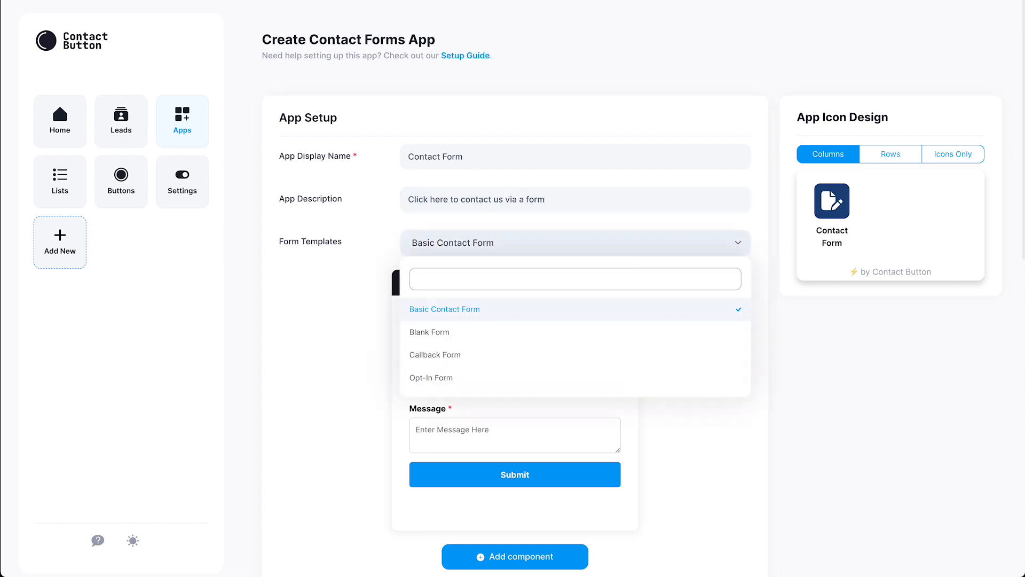
pyautogui.click(429, 331)
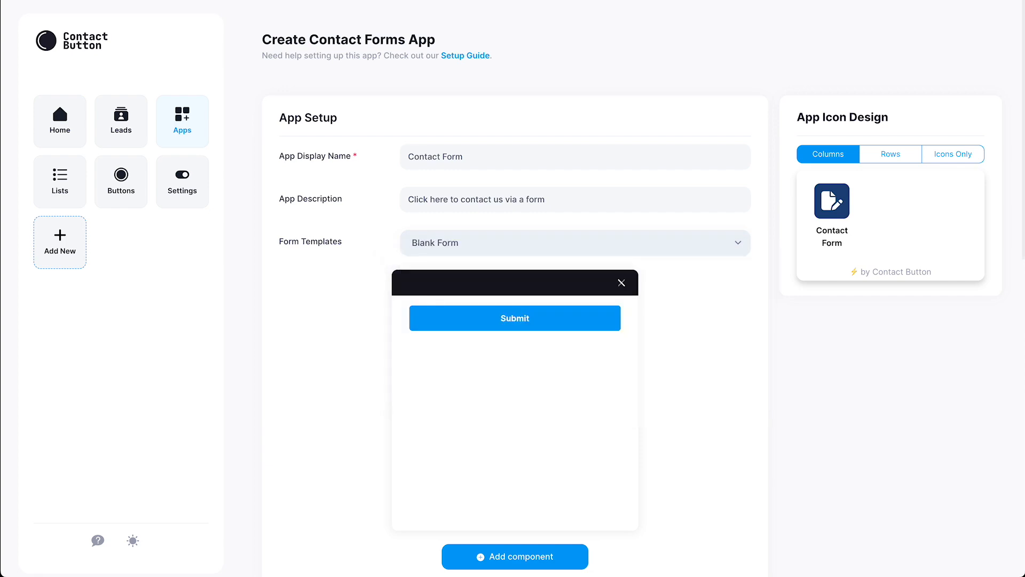
pyautogui.click(575, 243)
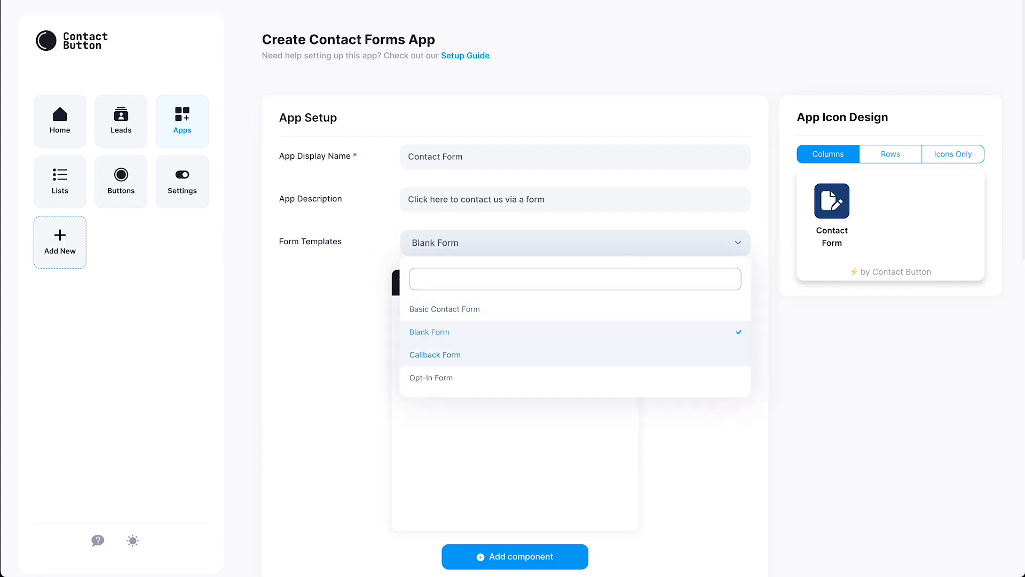
pyautogui.click(435, 355)
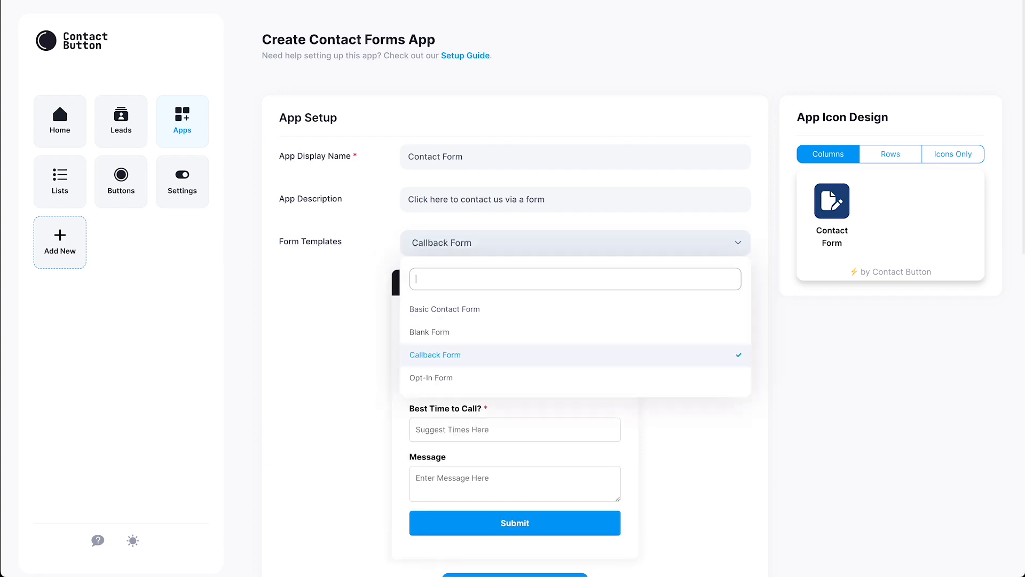
pyautogui.click(431, 377)
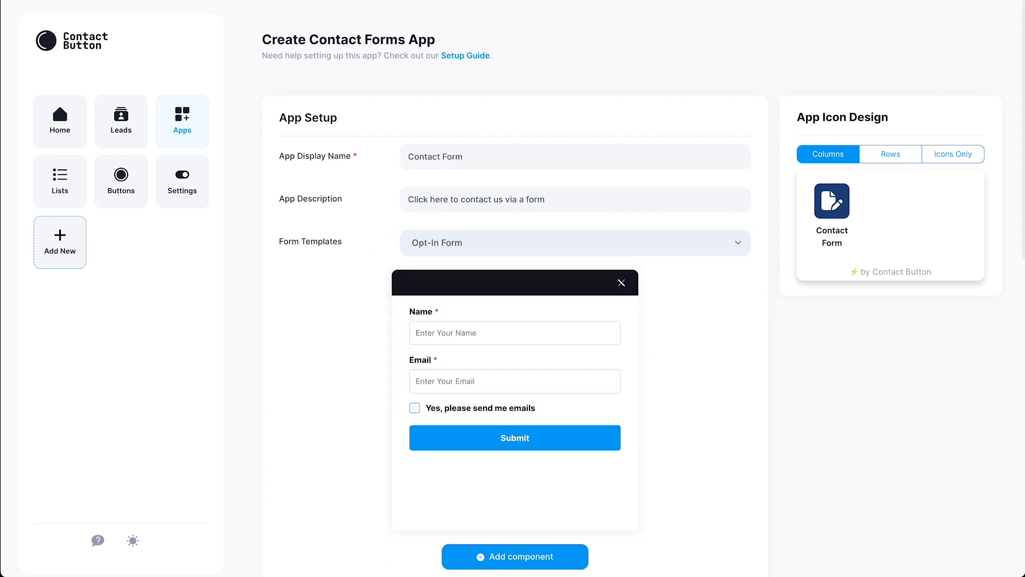
pyautogui.click(575, 242)
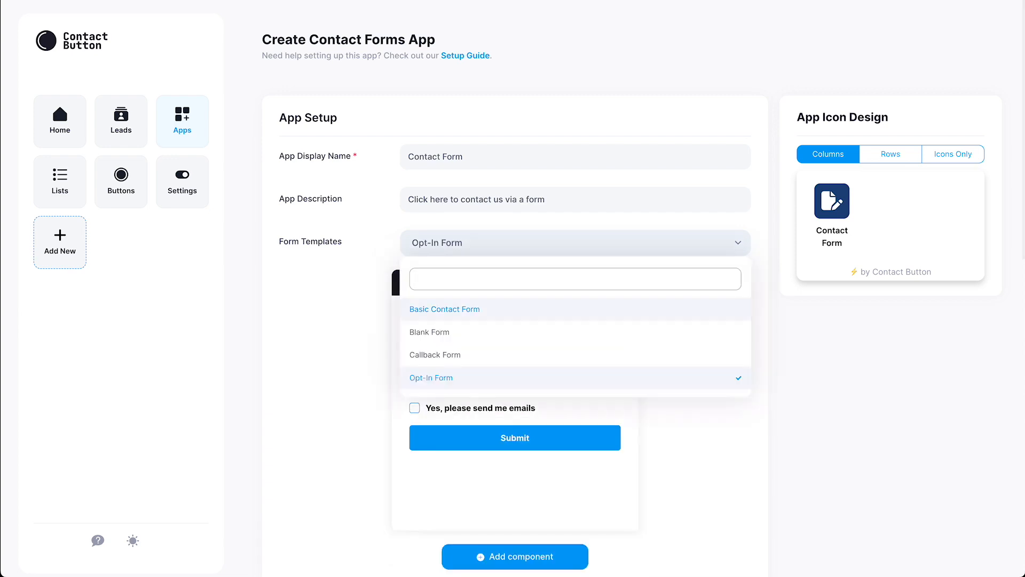
pyautogui.click(445, 309)
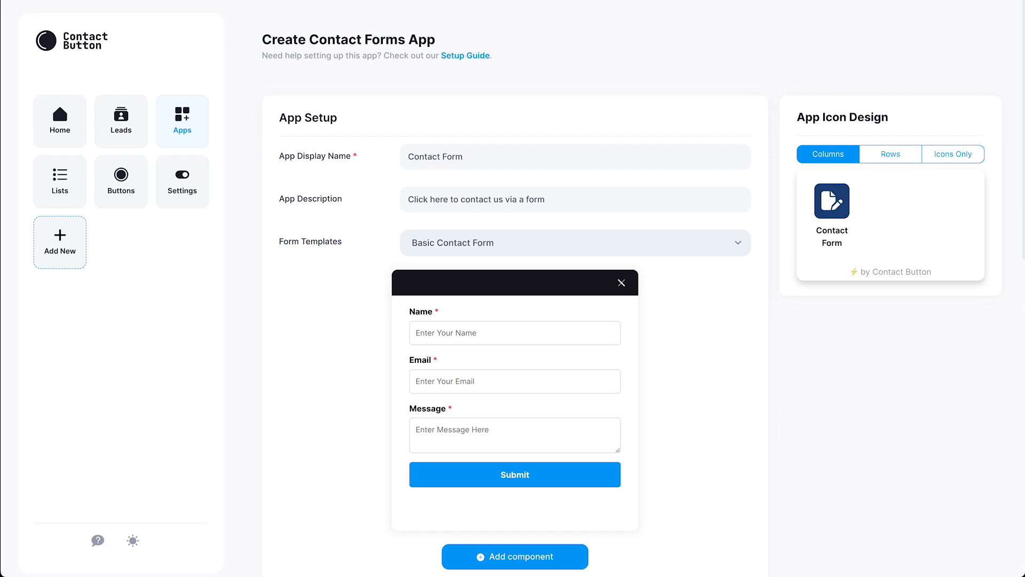
pyautogui.click(515, 557)
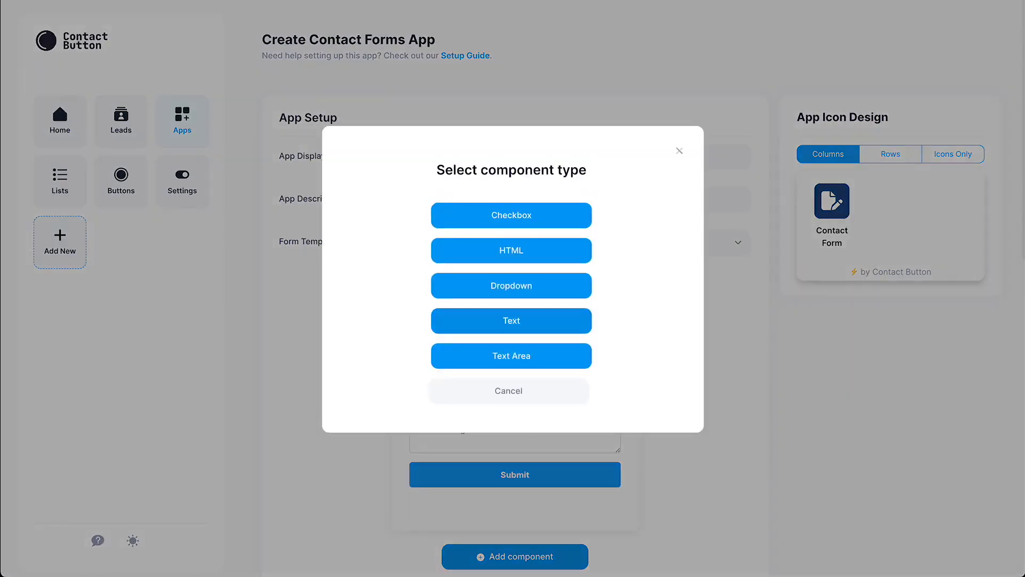
# Add a required Phone text field that accepts only numbers and spaces
pyautogui.click(510, 321)
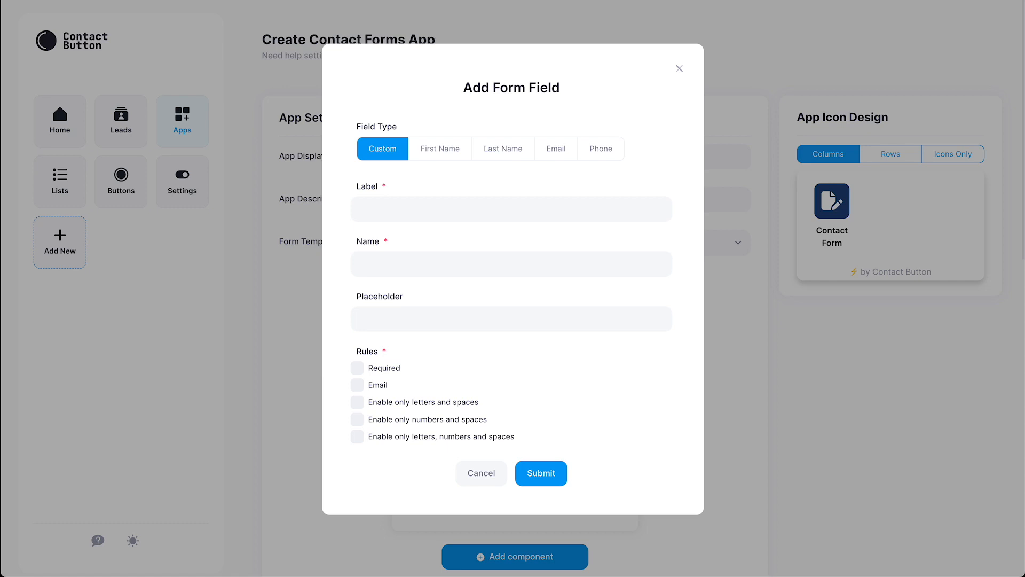
pyautogui.click(599, 149)
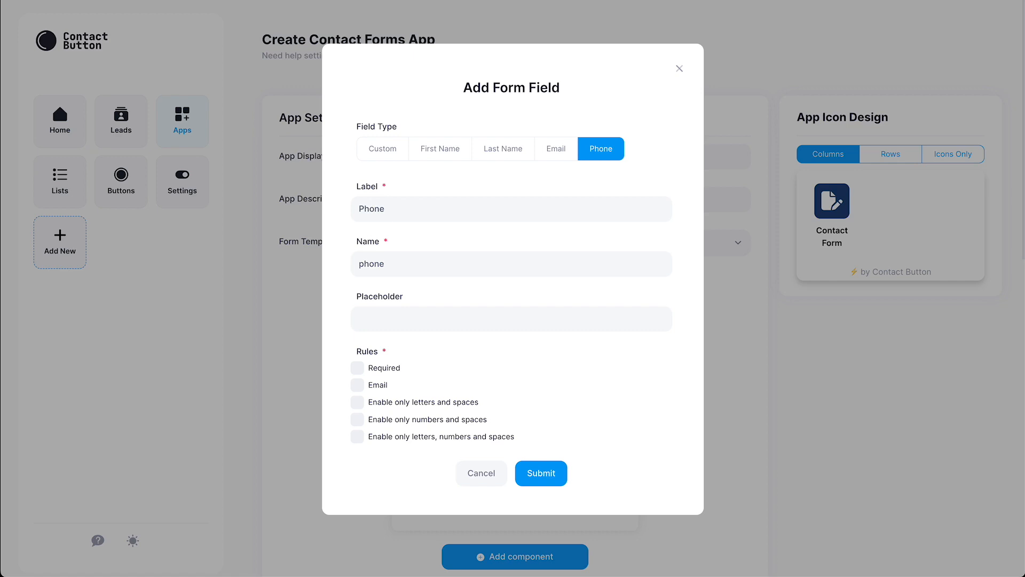
pyautogui.click(357, 368)
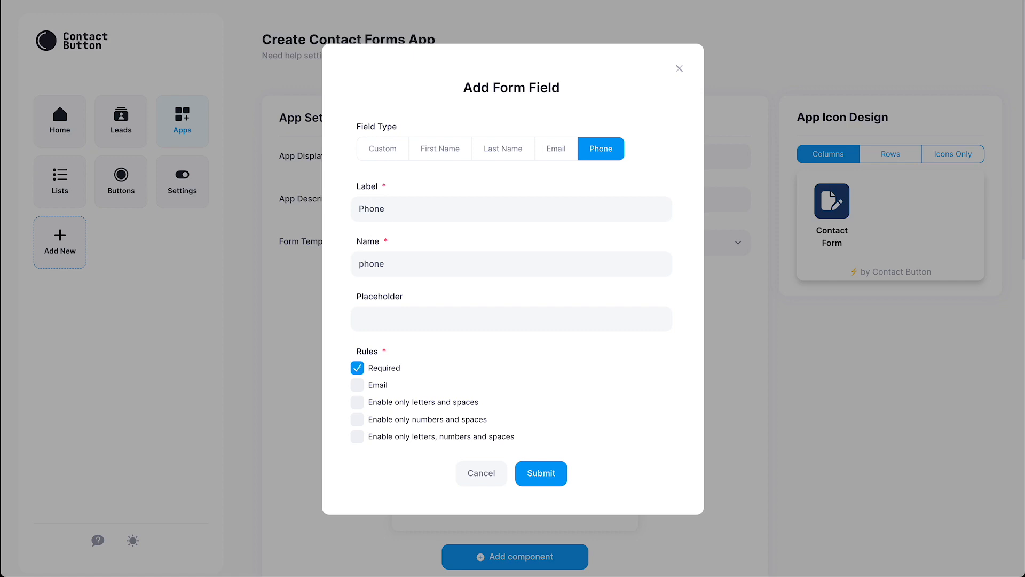
pyautogui.click(357, 419)
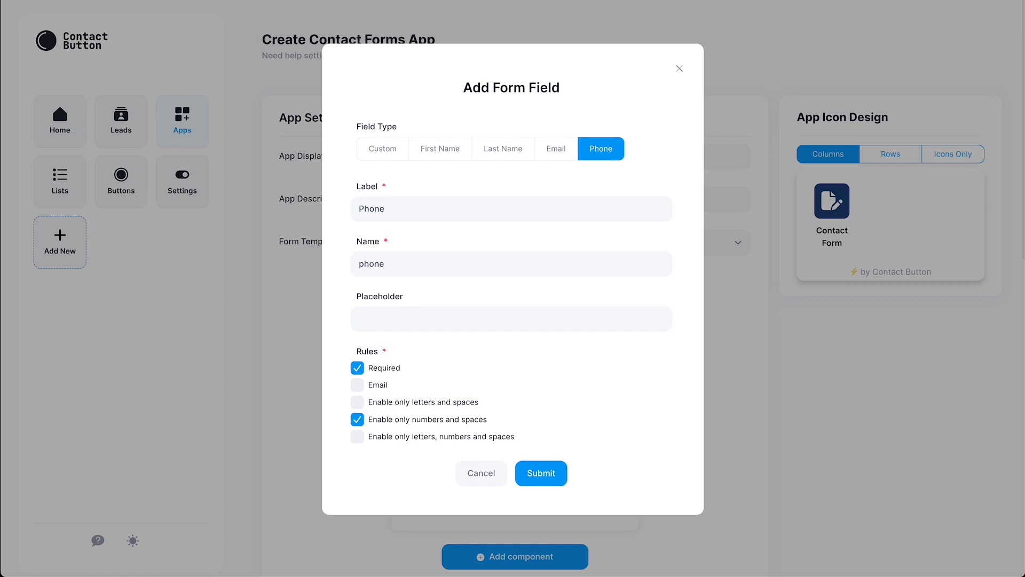
pyautogui.click(541, 473)
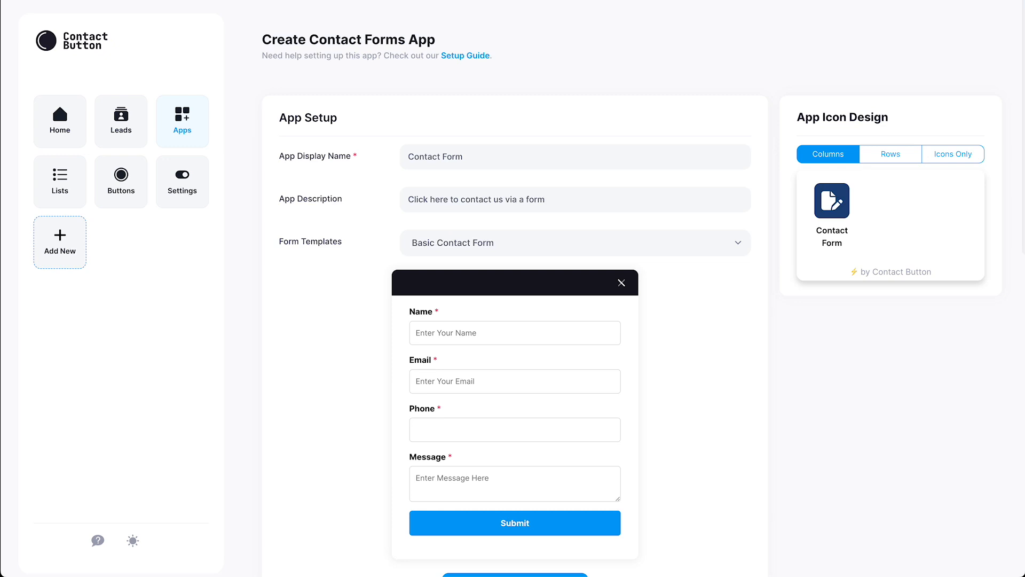
pyautogui.scroll(-3)
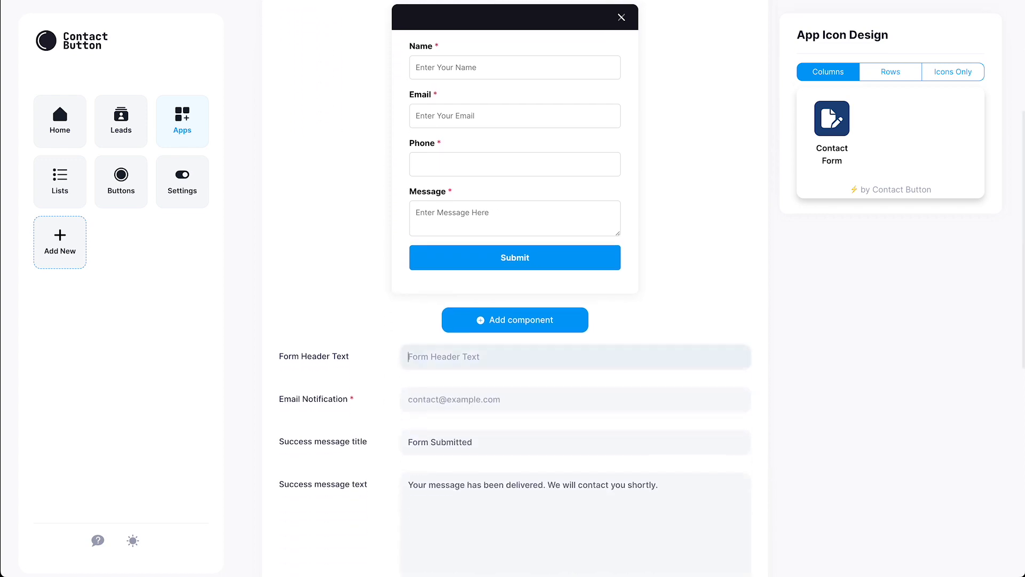
pyautogui.write('Contact Form')
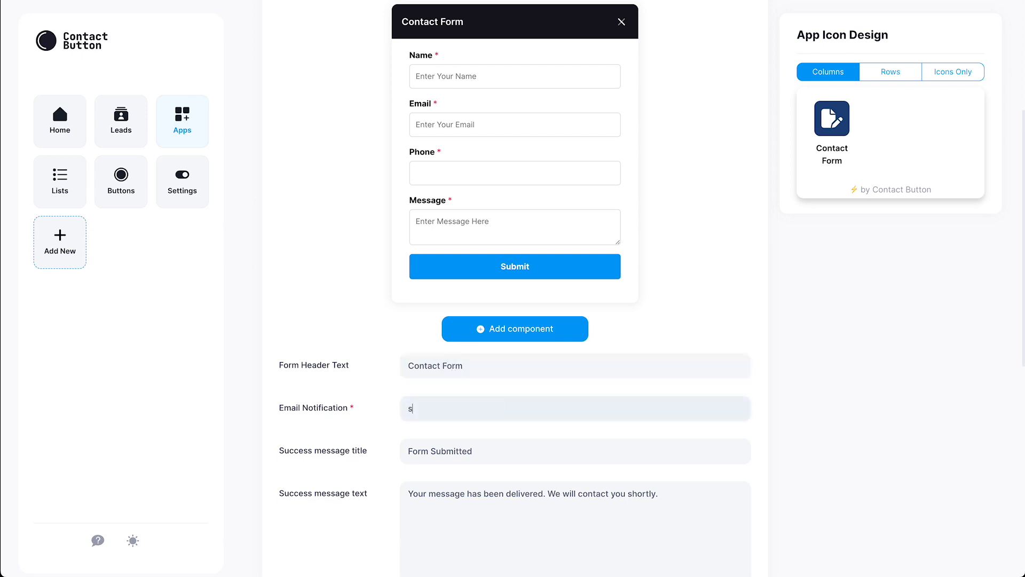
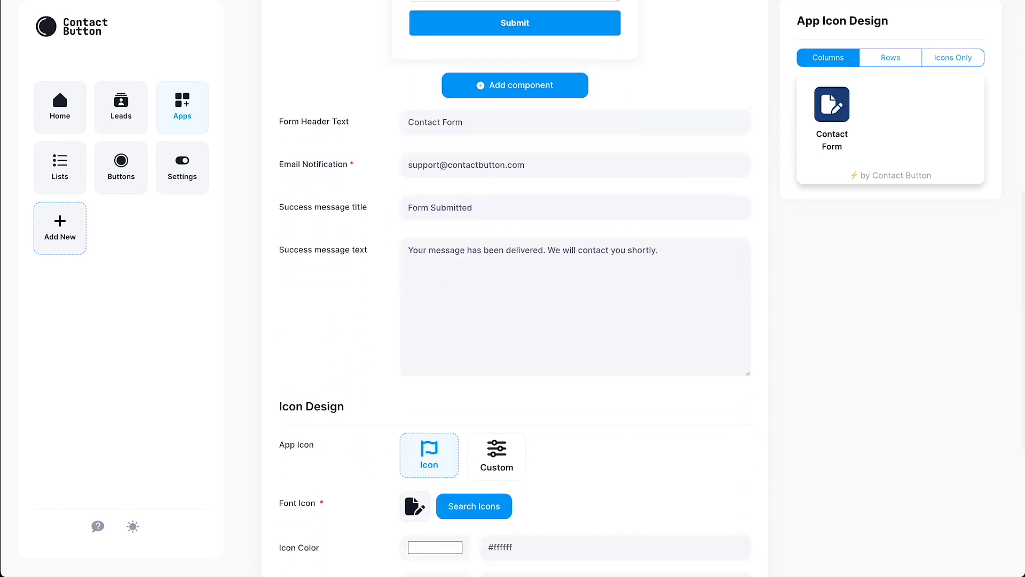
pyautogui.scroll(-3)
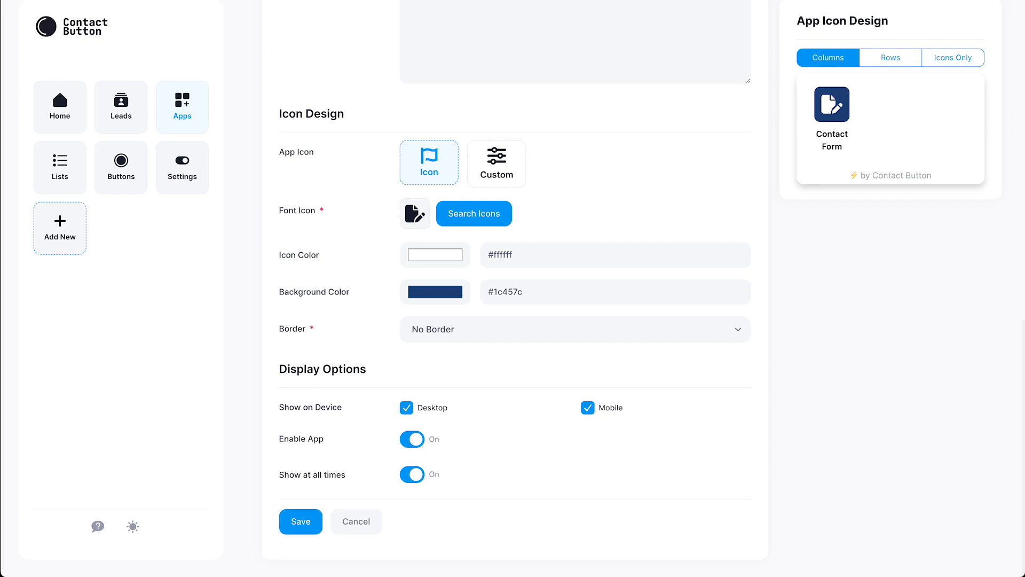
pyautogui.click(473, 214)
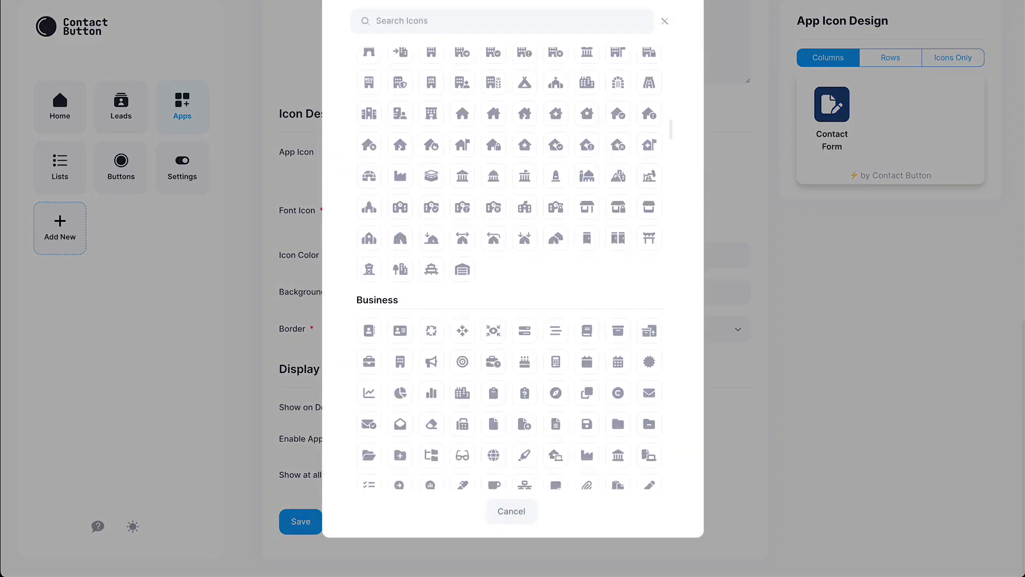
pyautogui.scroll(-3)
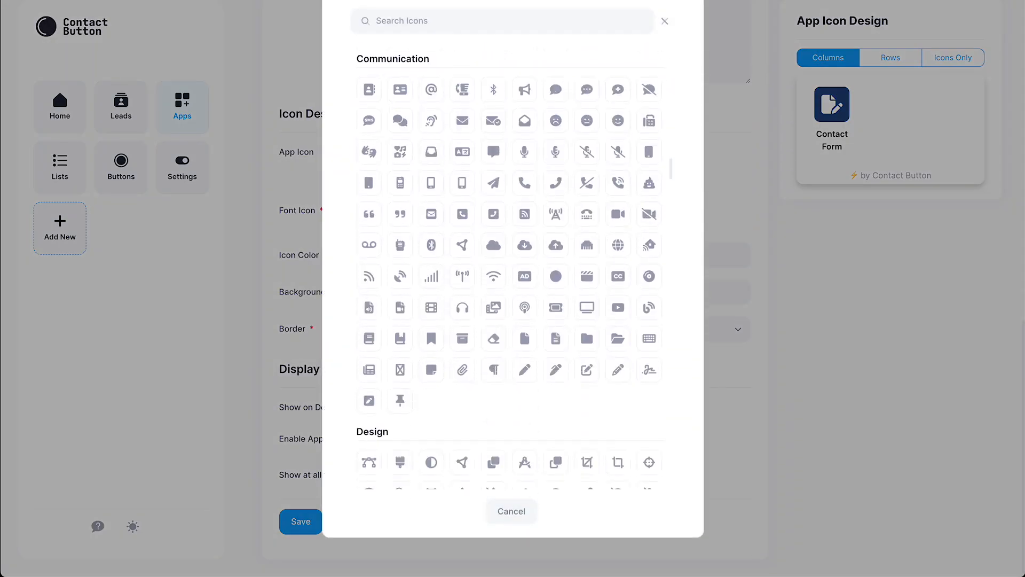
pyautogui.scroll(-3)
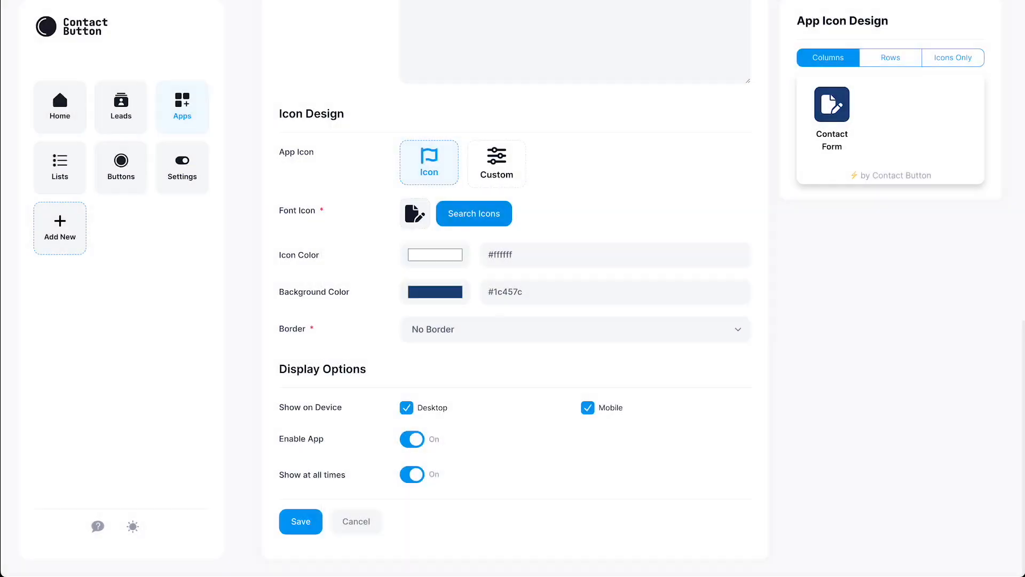
# Try a custom uploaded image as the app icon, then return to a font icon
pyautogui.click(497, 164)
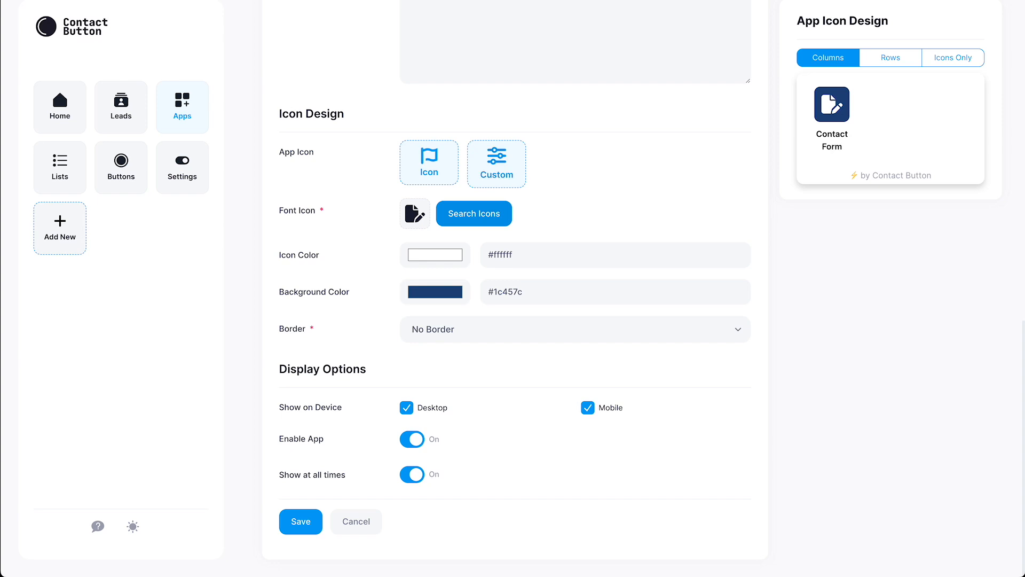
pyautogui.click(496, 162)
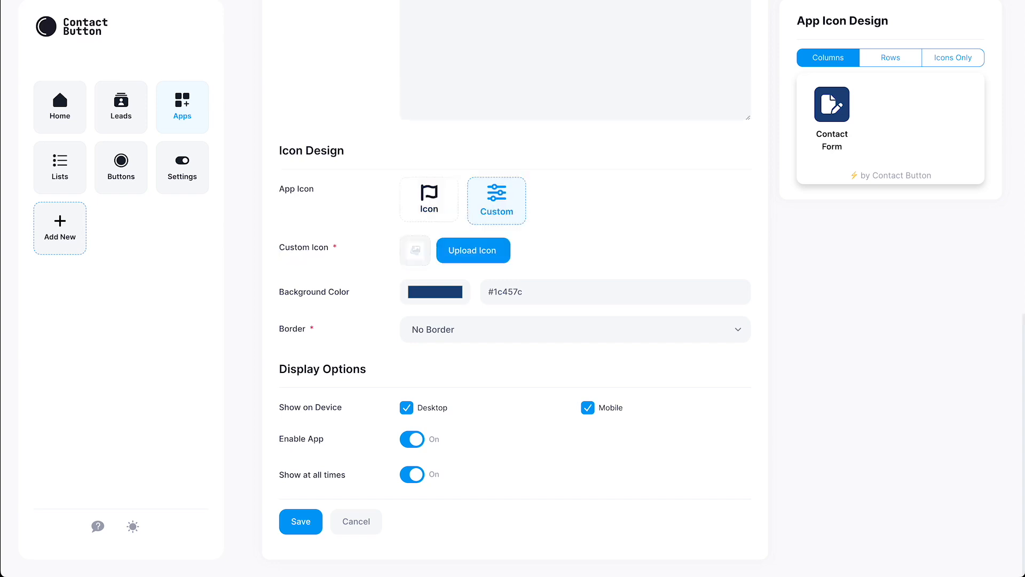
pyautogui.click(429, 200)
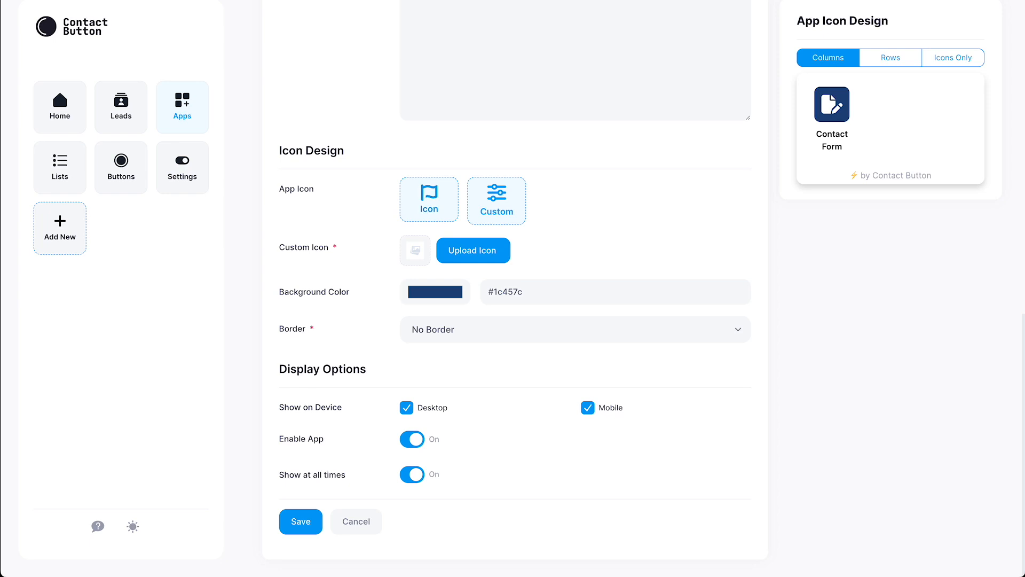
pyautogui.click(430, 199)
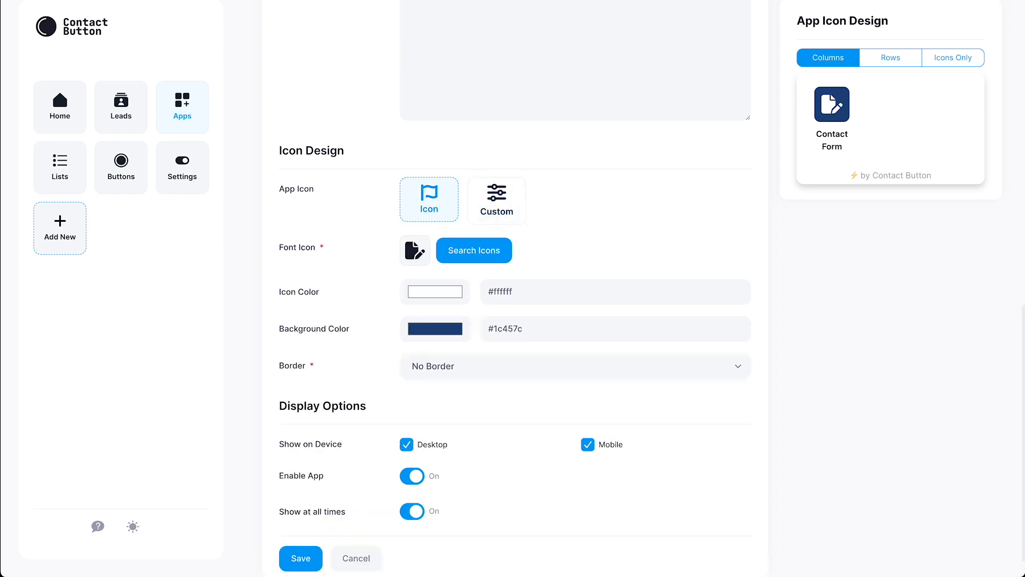
# Make the icon dark blue #1c457c on white with a #1c457c border
pyautogui.tripleClick(613, 328)
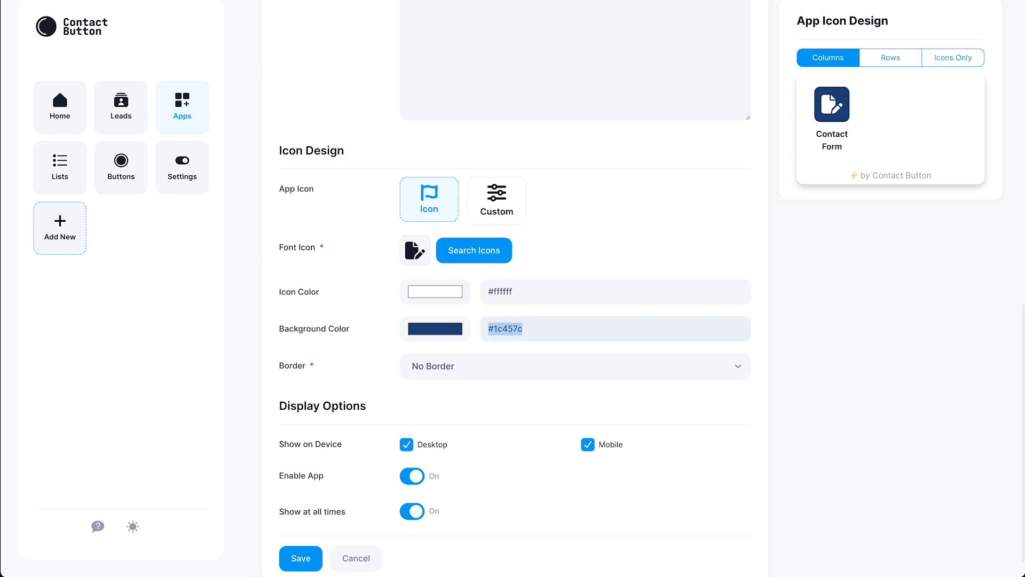
pyautogui.click(615, 292)
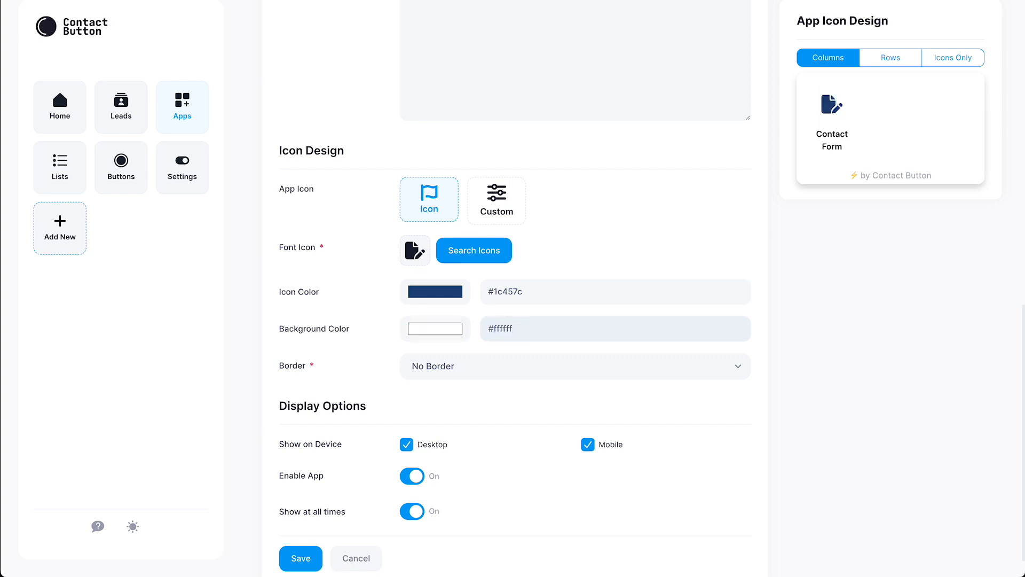
pyautogui.click(574, 365)
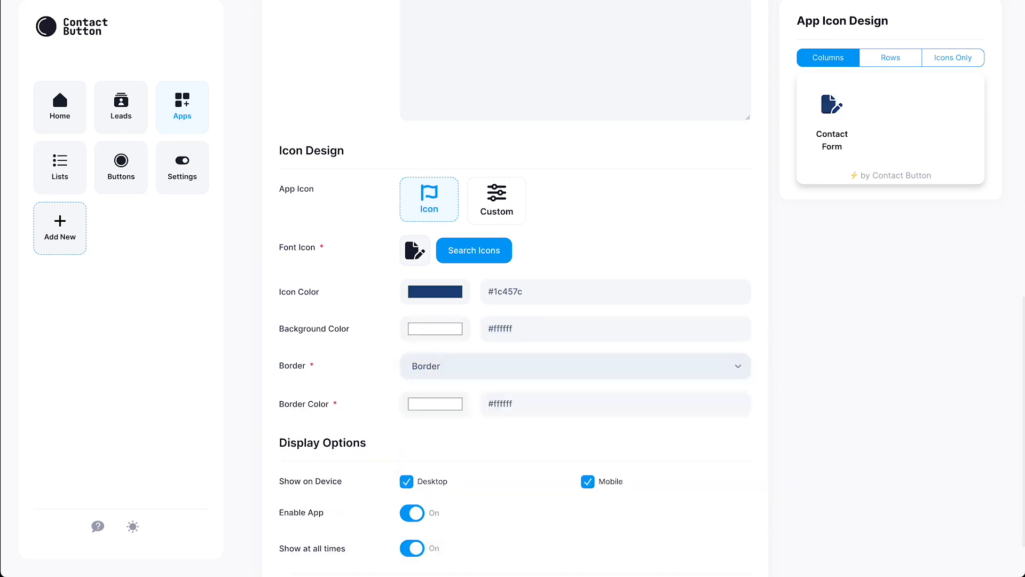
pyautogui.write('#1c457c')
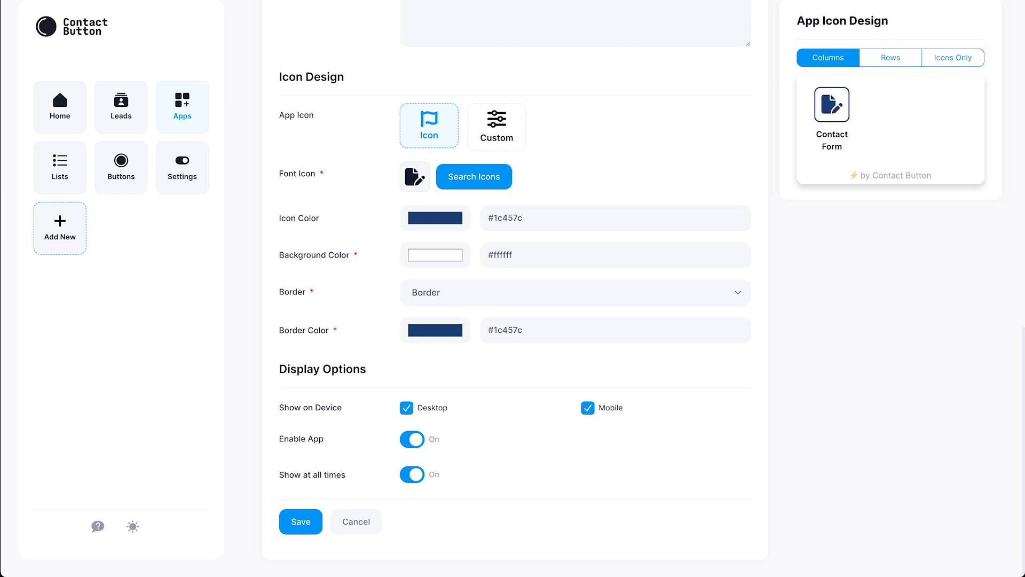
# Show the app on mobile only and try adjusting Monday's display hours schedule
pyautogui.click(406, 407)
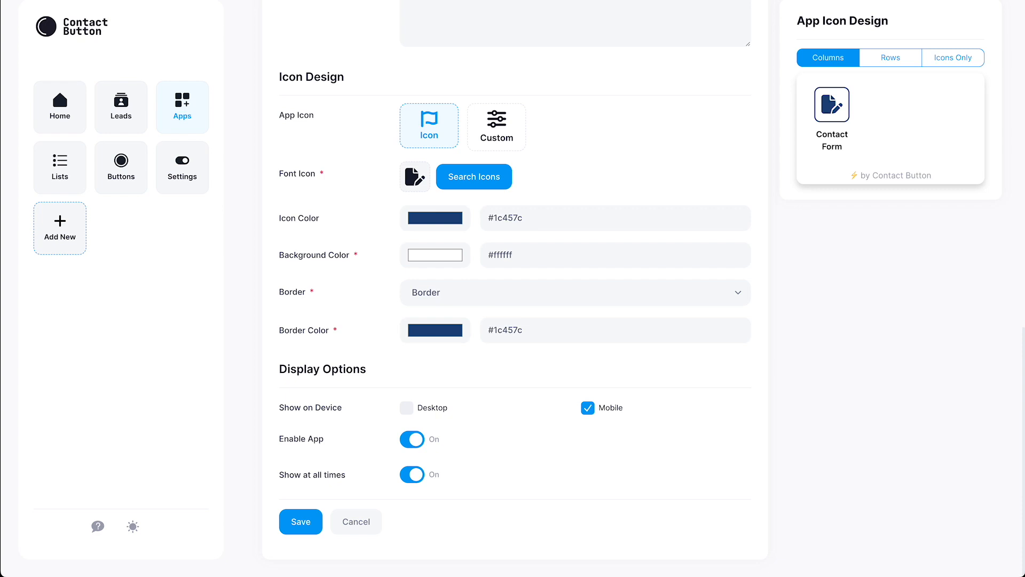
pyautogui.click(412, 474)
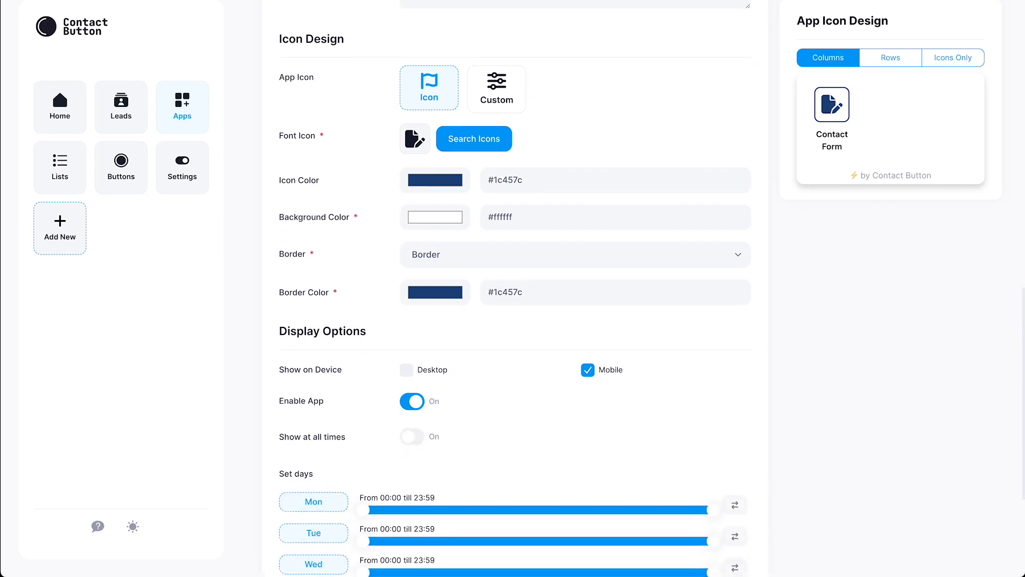
pyautogui.scroll(-3)
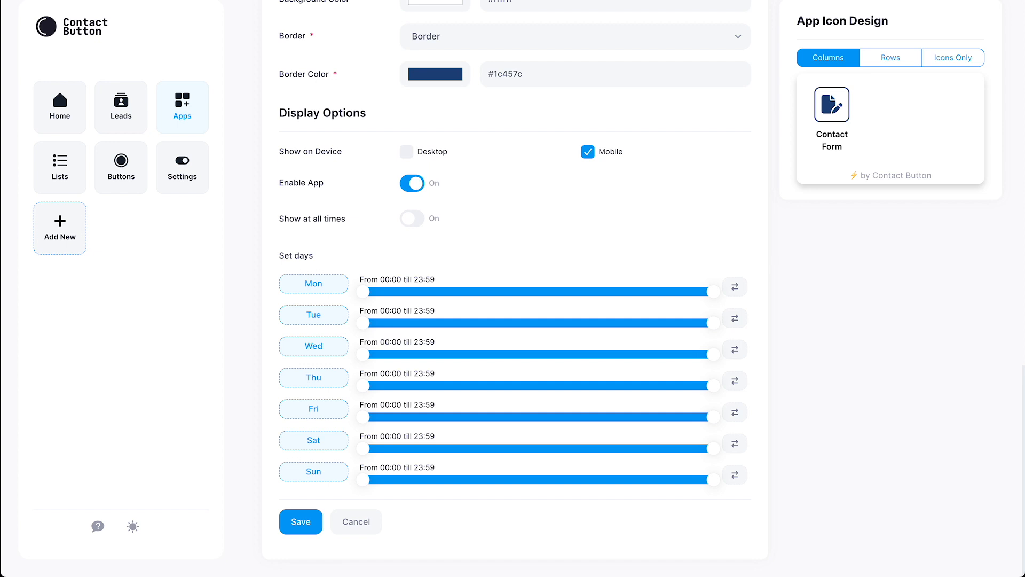
pyautogui.moveTo(712, 292); pyautogui.dragTo(588, 291)
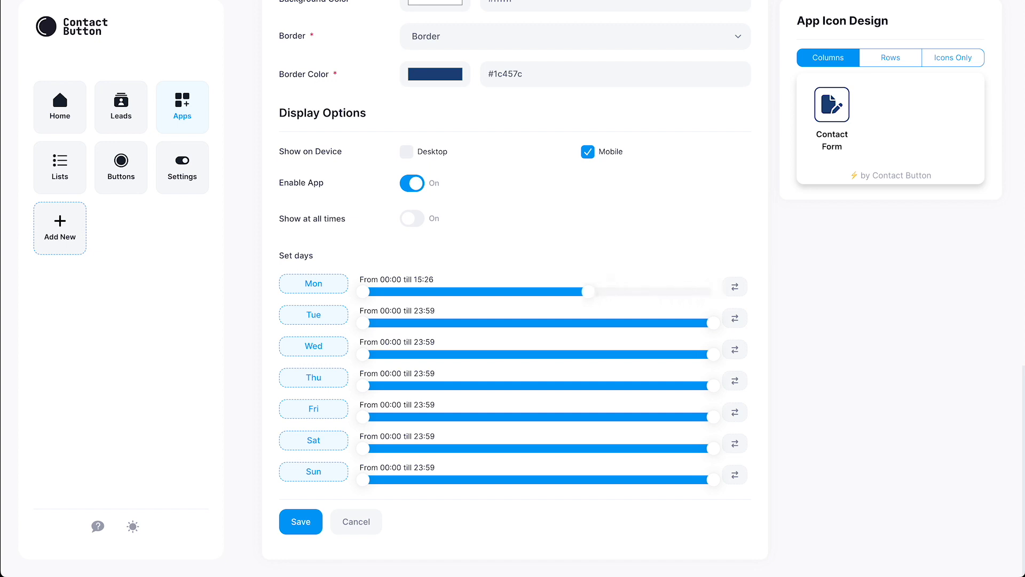
pyautogui.moveTo(590, 292); pyautogui.dragTo(625, 291)
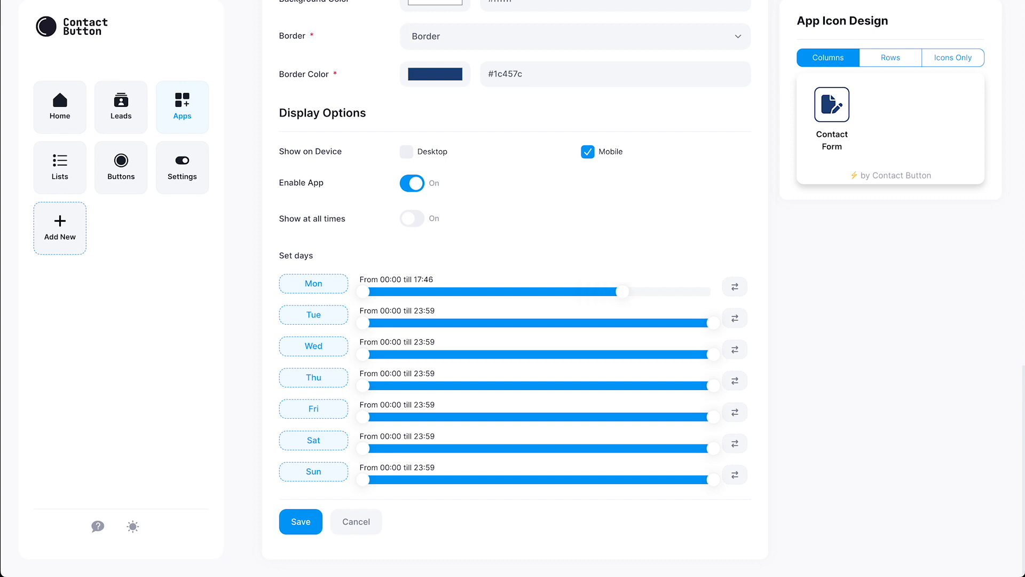
pyautogui.moveTo(626, 290); pyautogui.dragTo(717, 291)
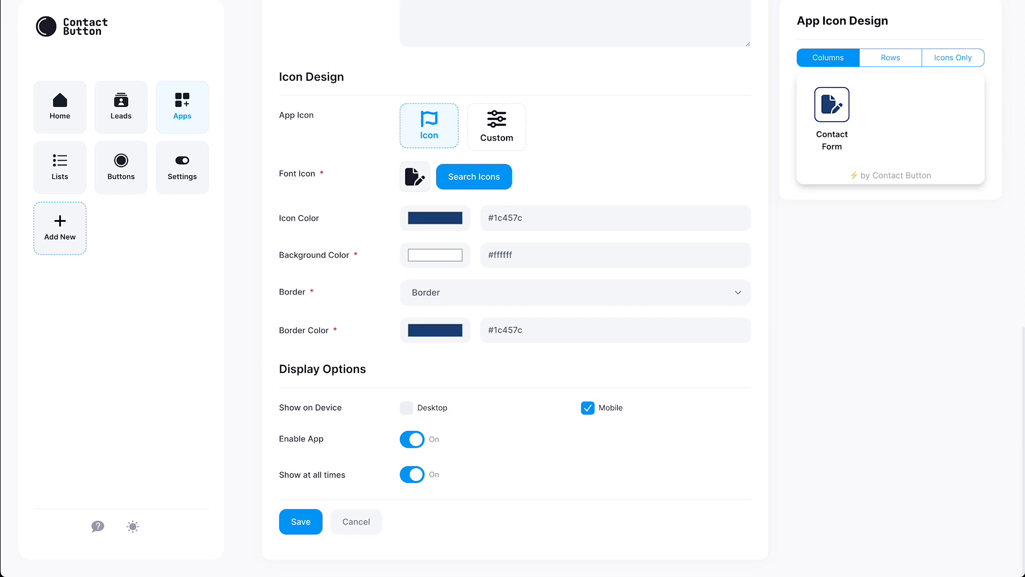
# Save the Contact Form app and begin creating a new website button
pyautogui.click(300, 521)
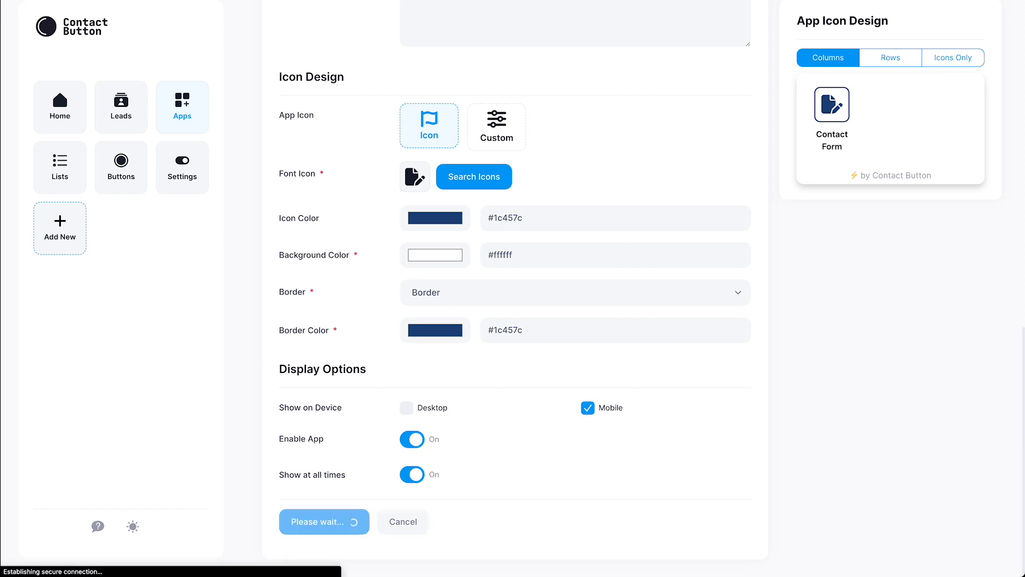
pyautogui.click(323, 521)
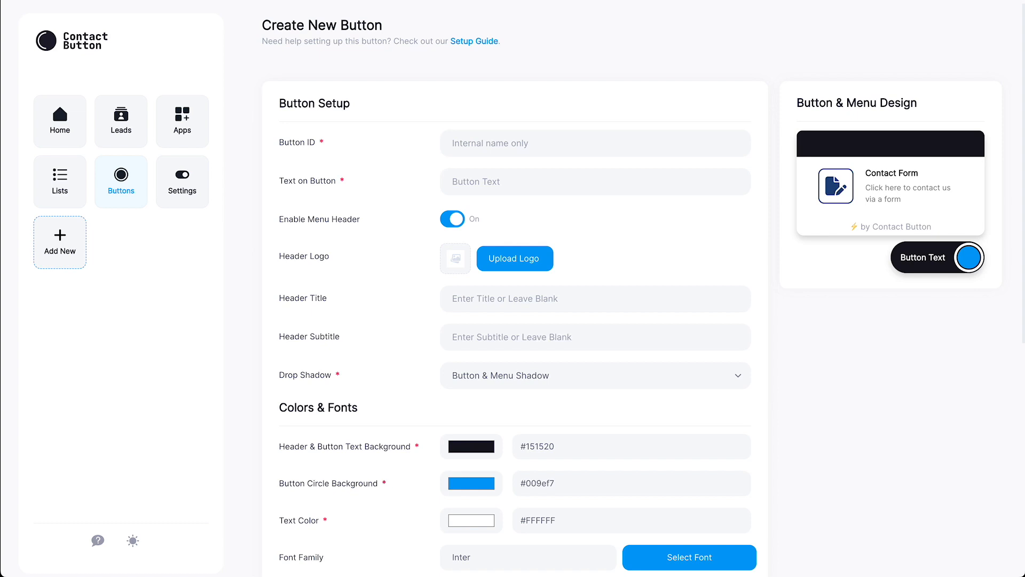
# Name the button 'Website Button' with button text 'Contact Us'
pyautogui.write('Website Button')
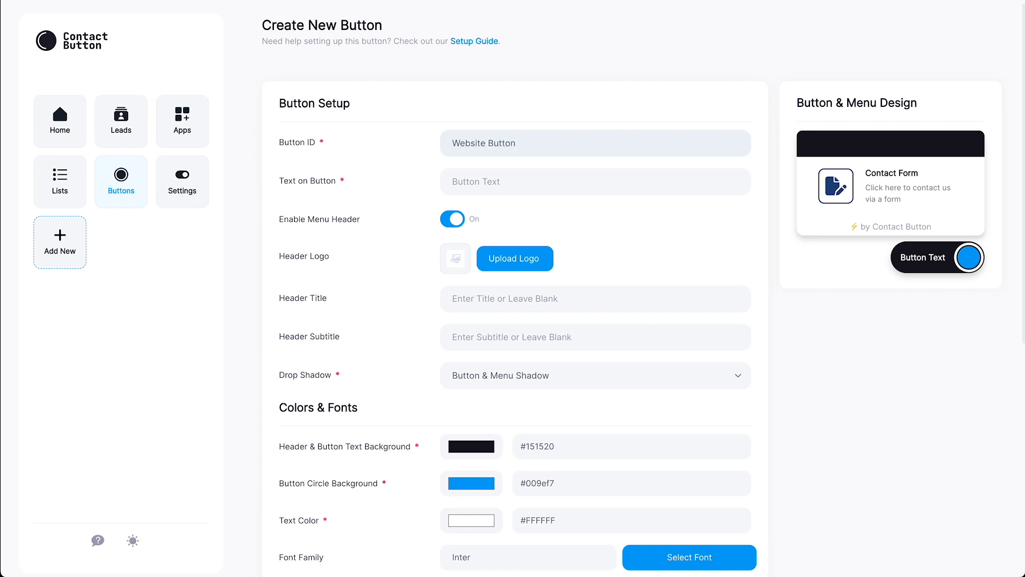
pyautogui.click(595, 142)
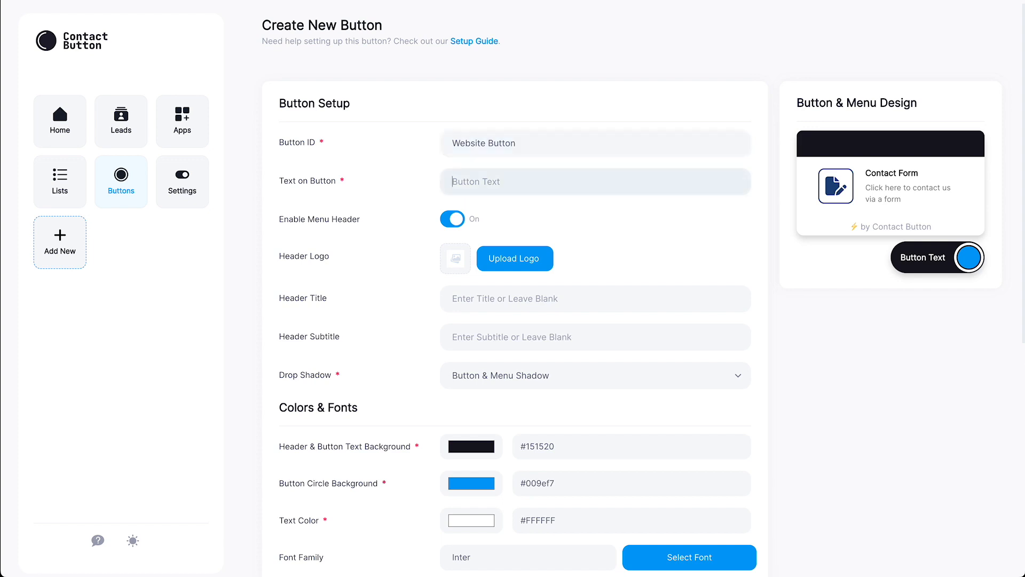
pyautogui.write('Contact Us')
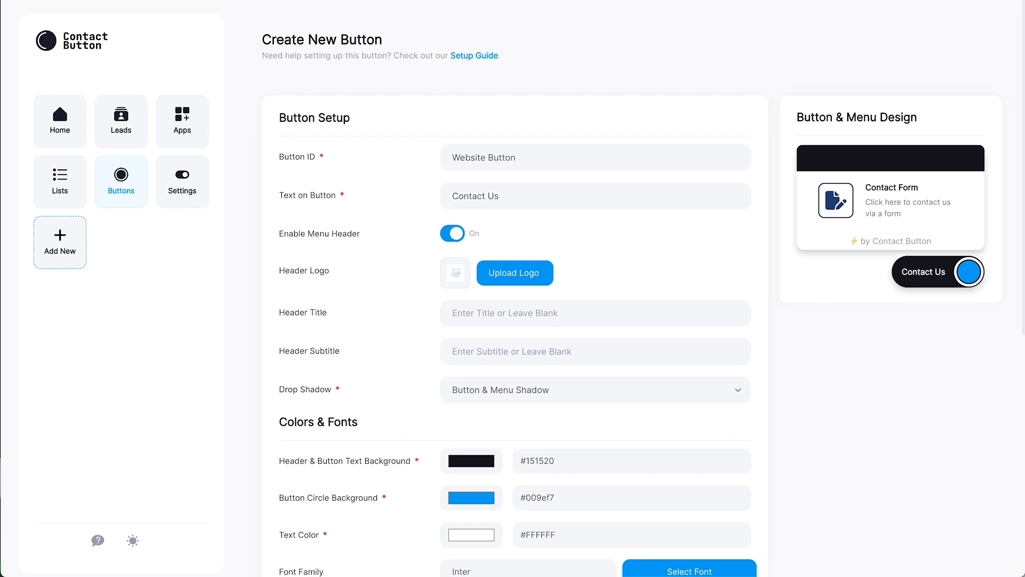
# Enable the menu header with the title 'Welcome to Contact Button!'
pyautogui.click(451, 233)
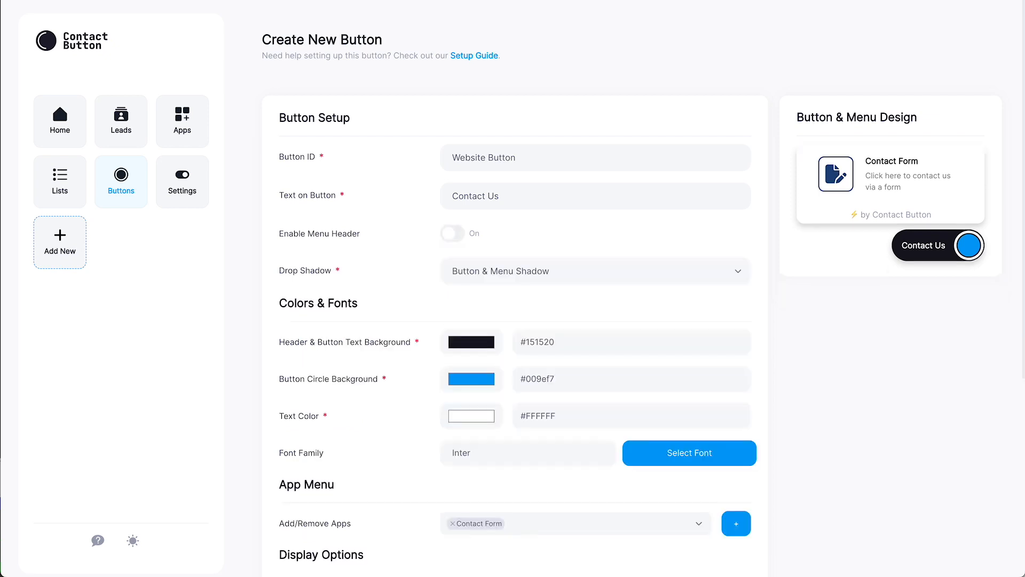
pyautogui.click(451, 232)
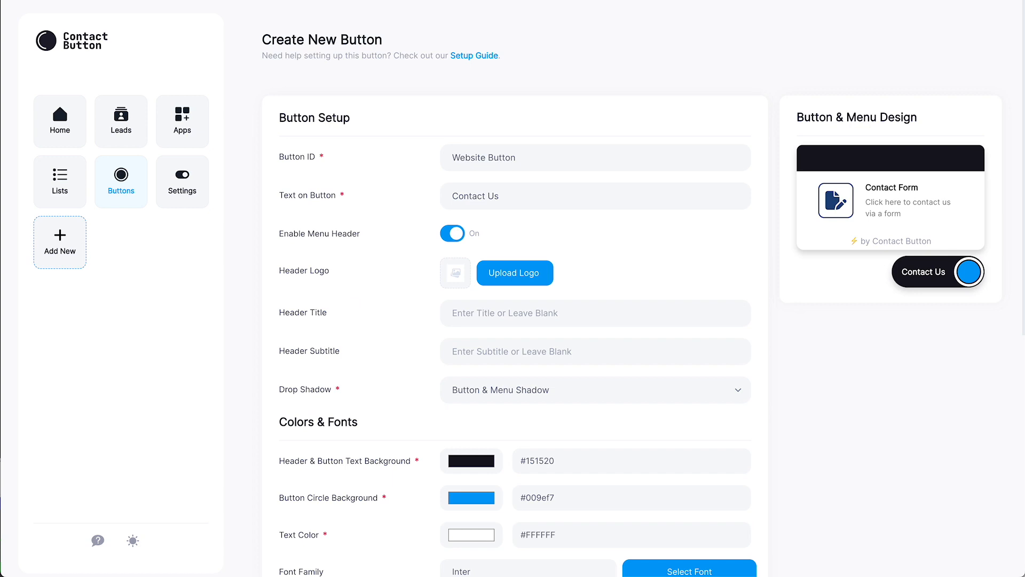
pyautogui.click(451, 233)
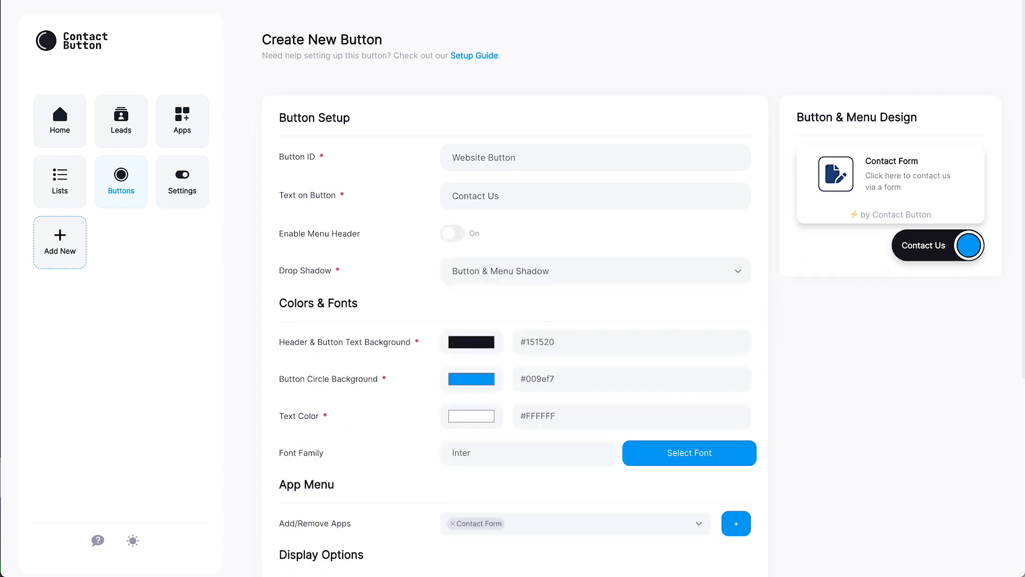
pyautogui.click(451, 233)
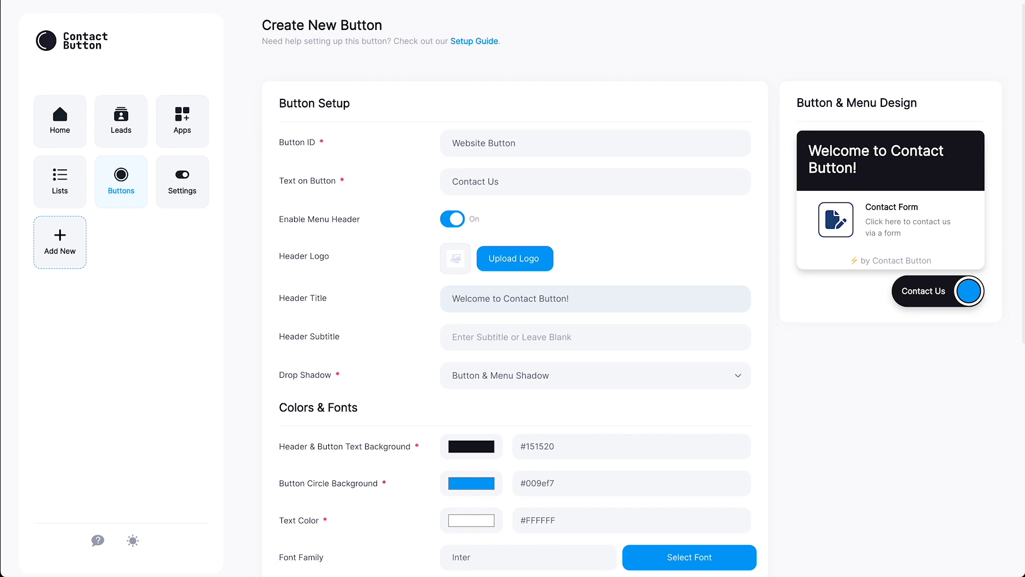
pyautogui.click(595, 375)
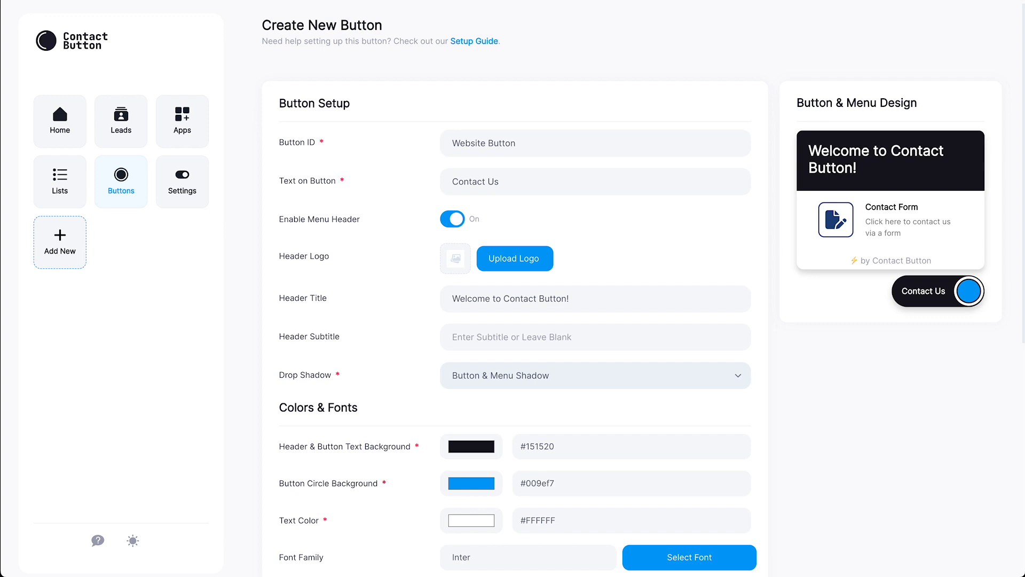
# Set the header and text background to #2929a3 and the button circle to lime #93f500
pyautogui.click(471, 446)
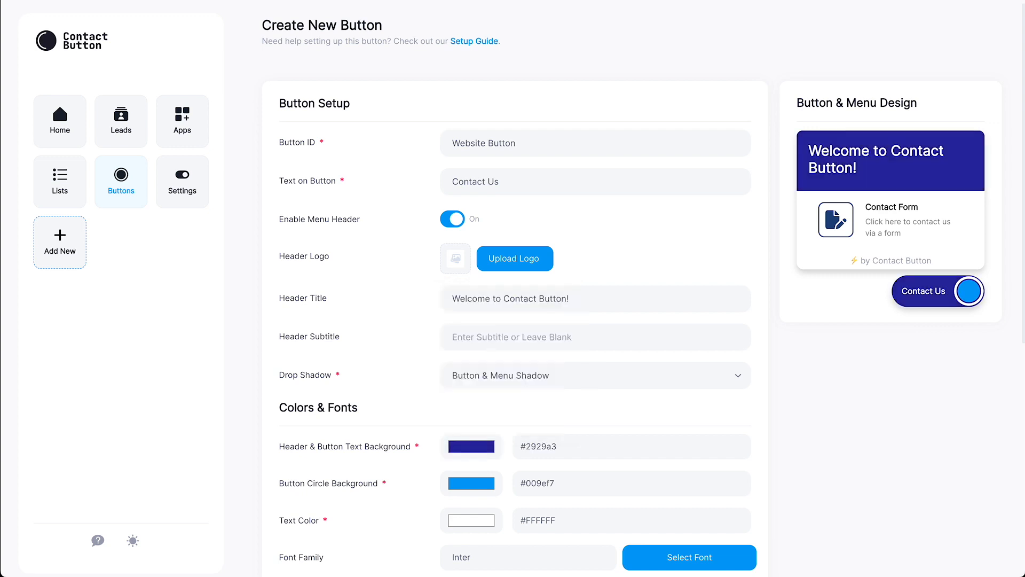
pyautogui.click(470, 483)
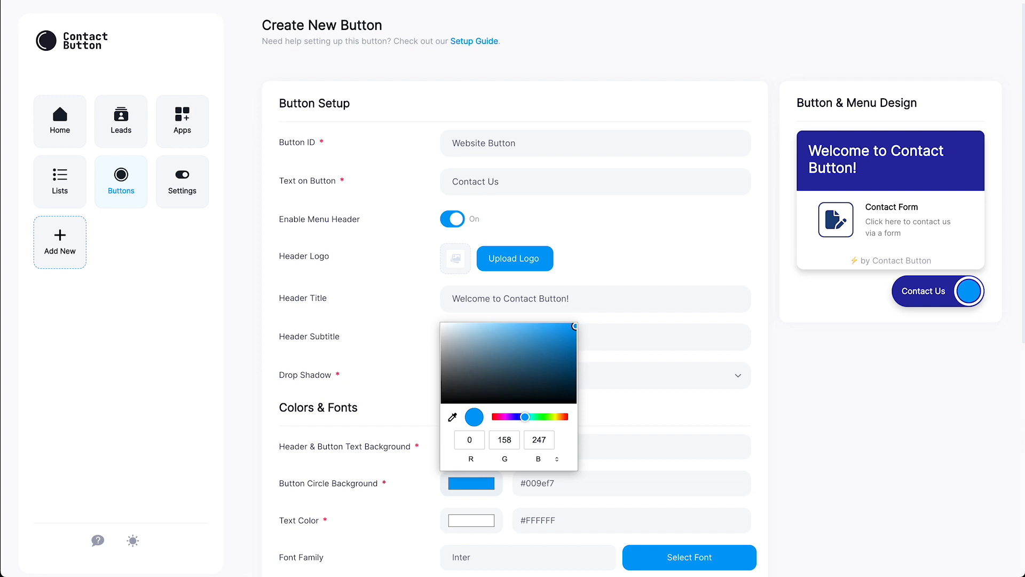
pyautogui.moveTo(526, 417); pyautogui.dragTo(548, 416)
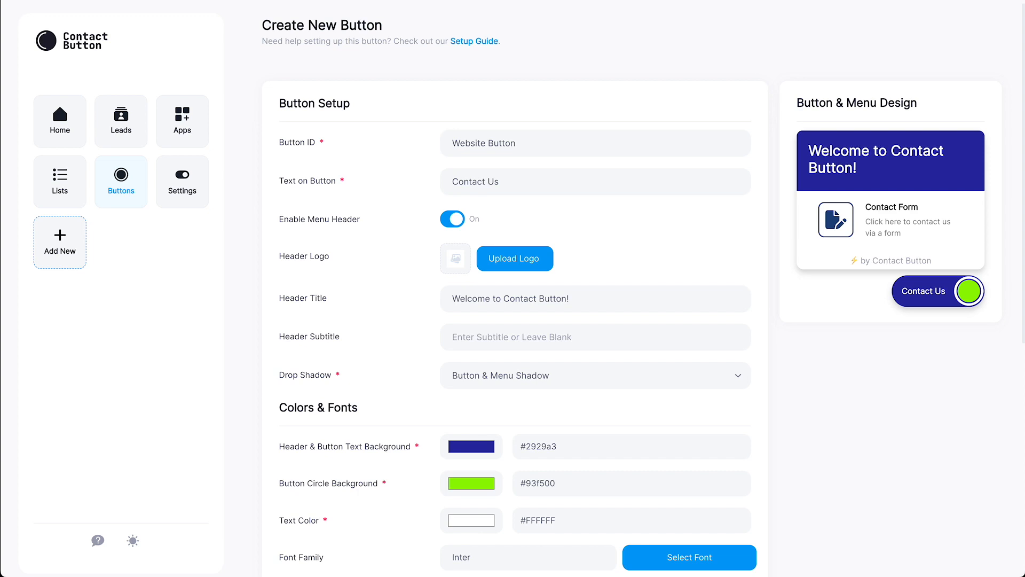
# Choose Poppins as the button font
pyautogui.click(689, 558)
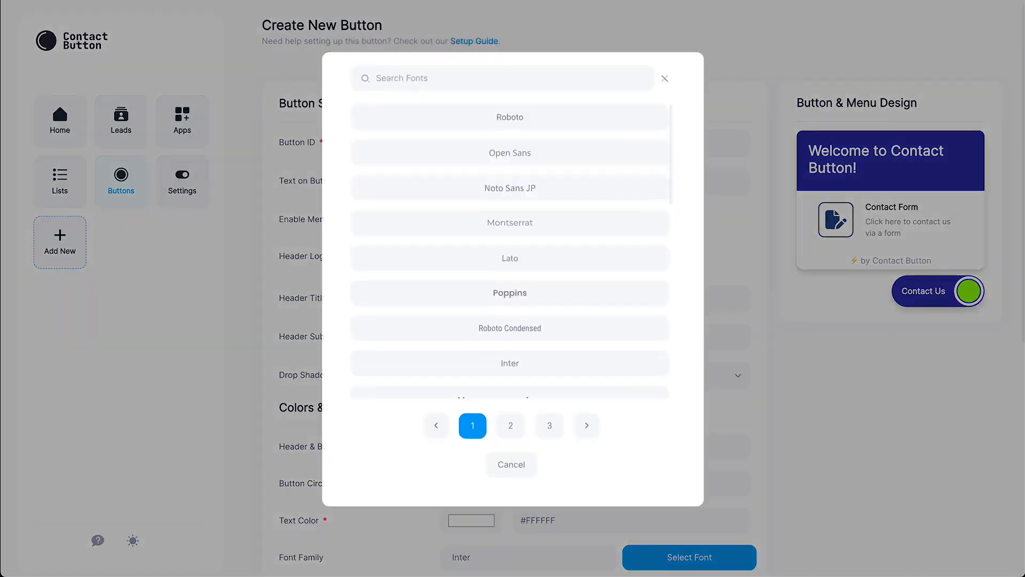
pyautogui.click(509, 293)
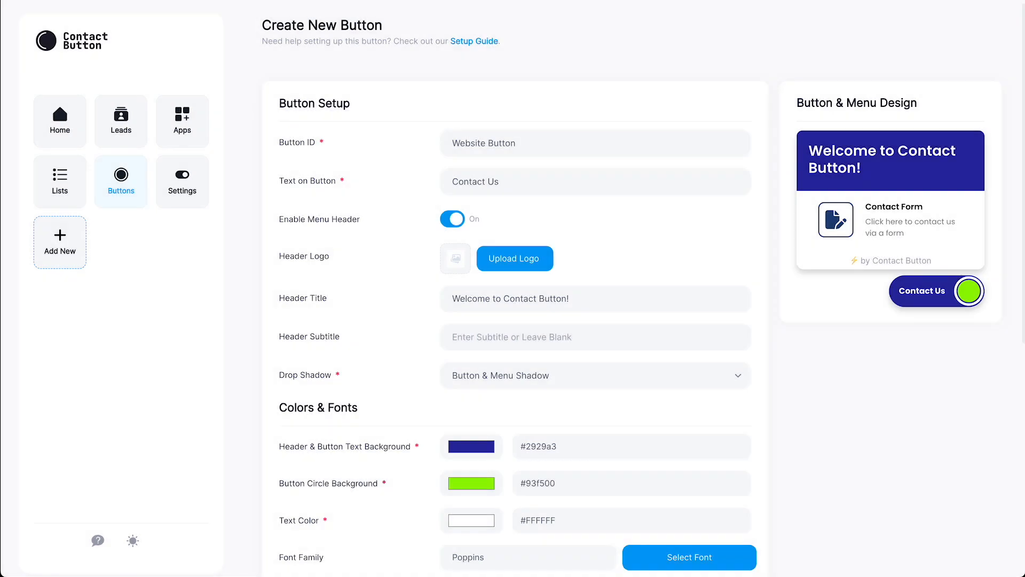
pyautogui.scroll(-3)
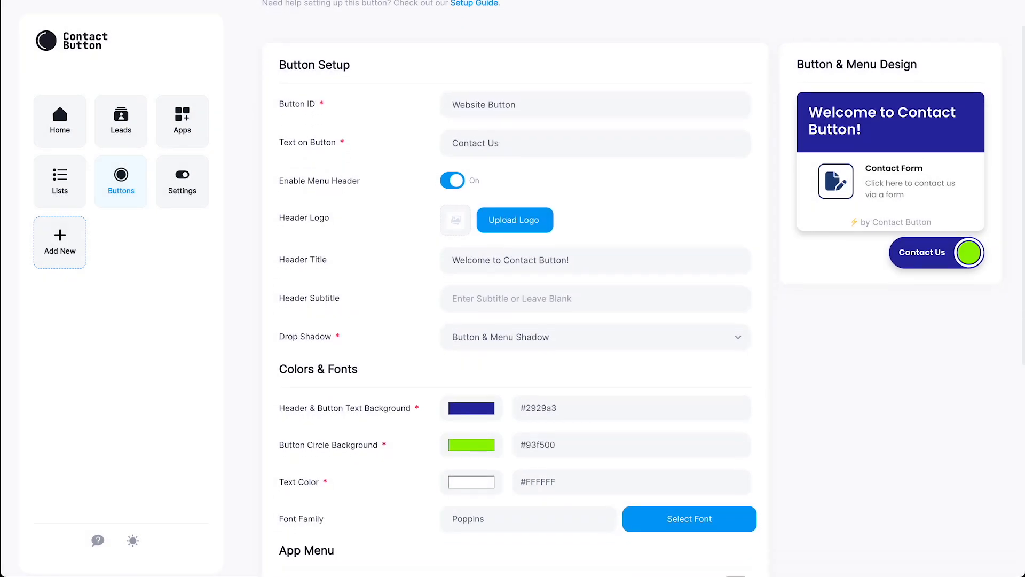
pyautogui.scroll(-3)
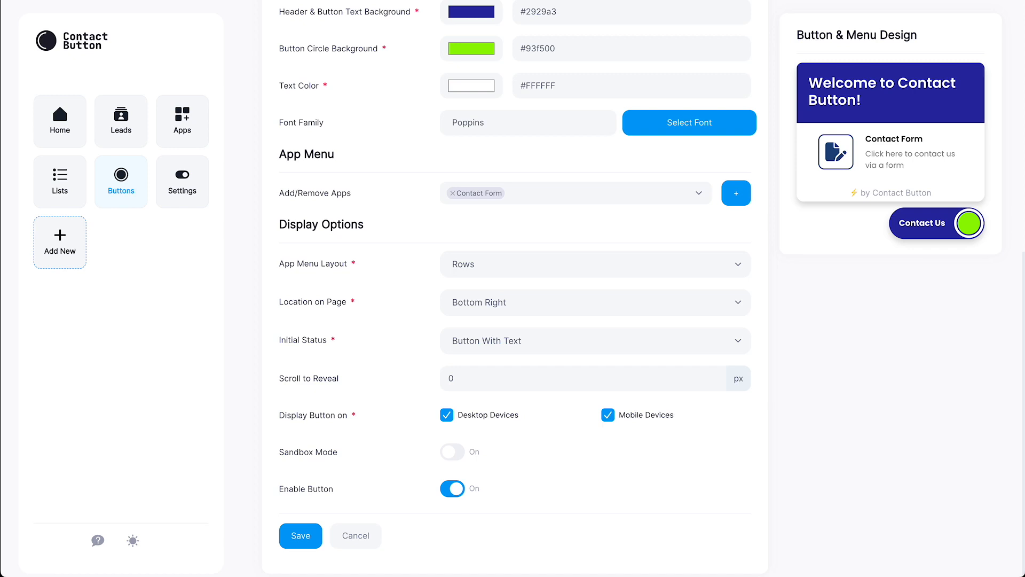
# Try the icons-only menu layout, then keep the app menu layout as Columns
pyautogui.click(594, 264)
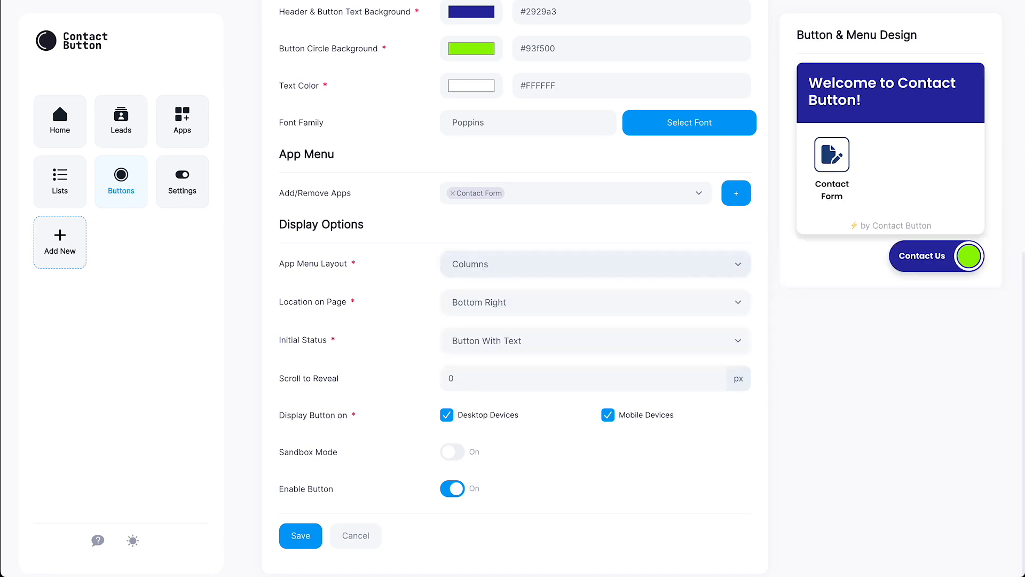
pyautogui.click(595, 263)
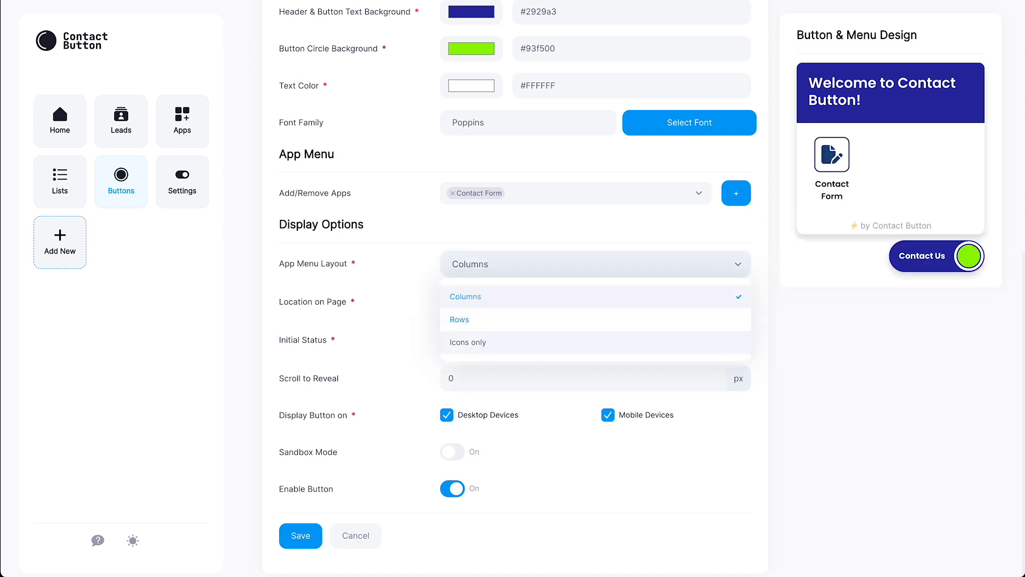
pyautogui.click(468, 342)
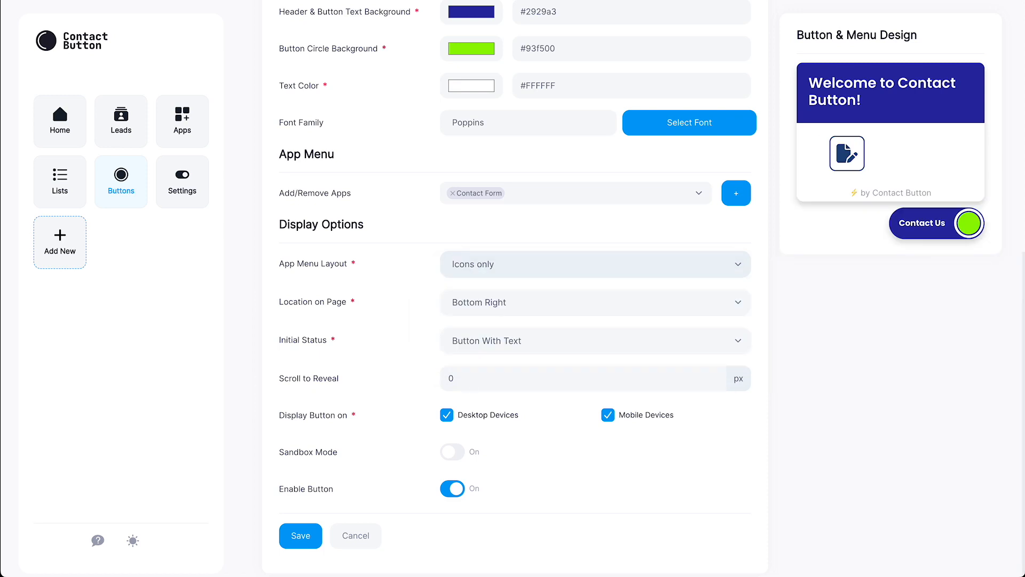
pyautogui.click(595, 264)
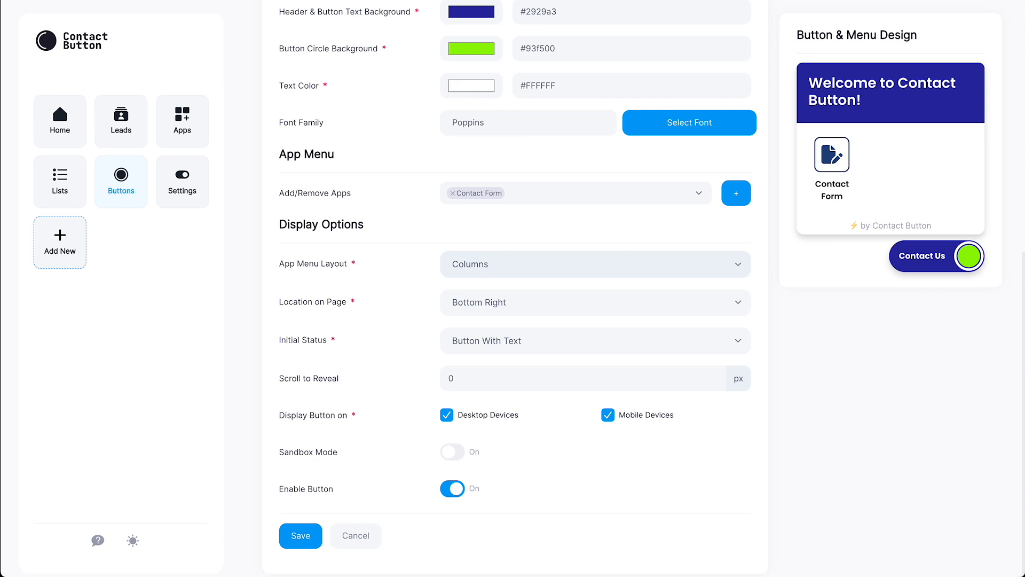
# Start as circle button only with 20 px scroll reveal, desktop-only, button enabled
pyautogui.click(595, 339)
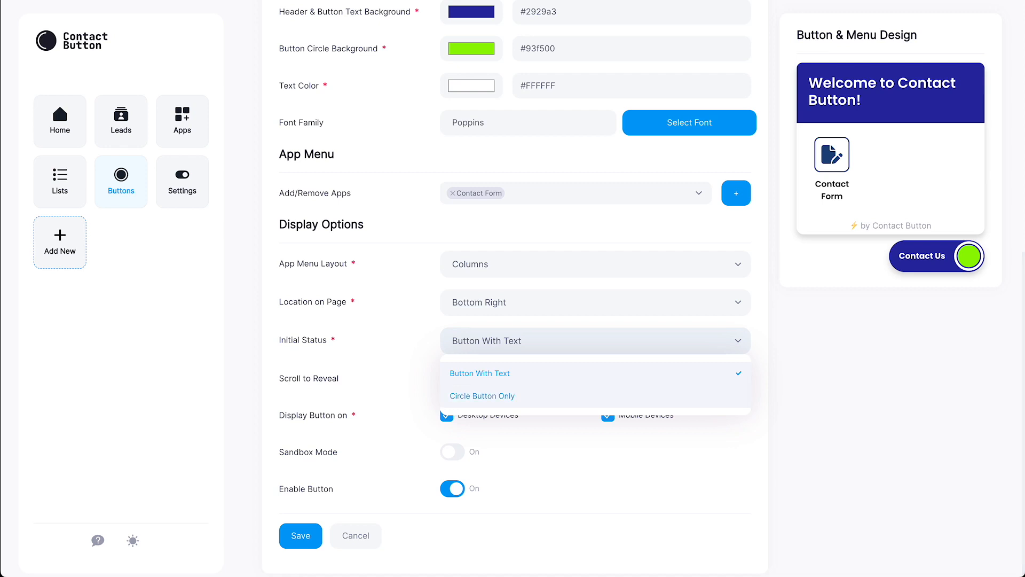
pyautogui.click(482, 395)
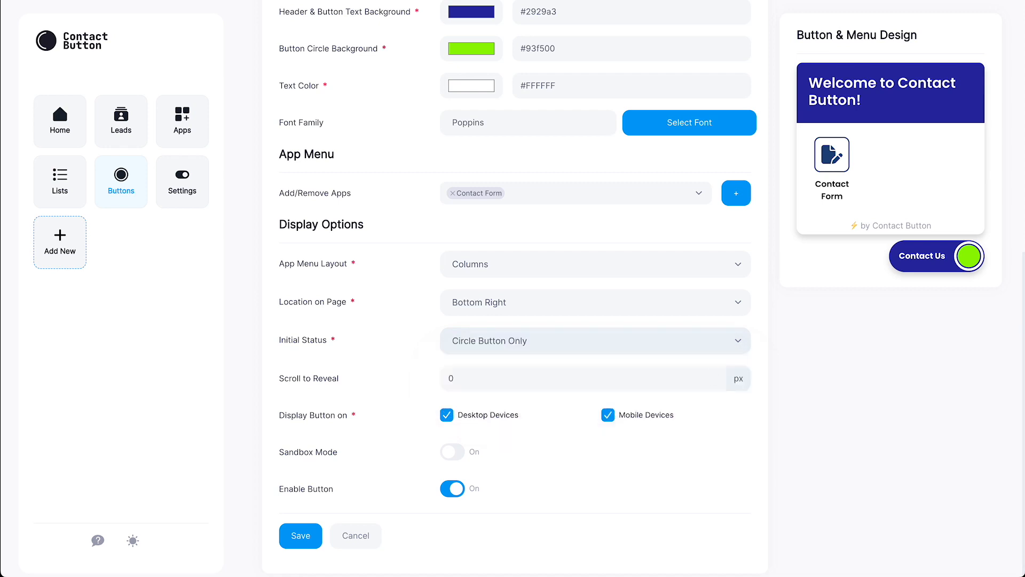
pyautogui.write('2')
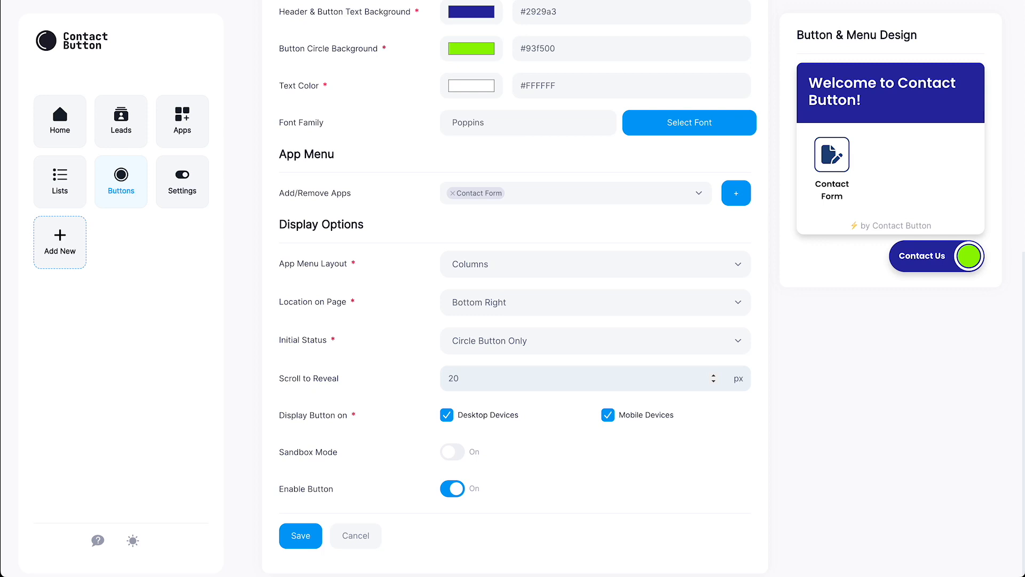
pyautogui.click(608, 415)
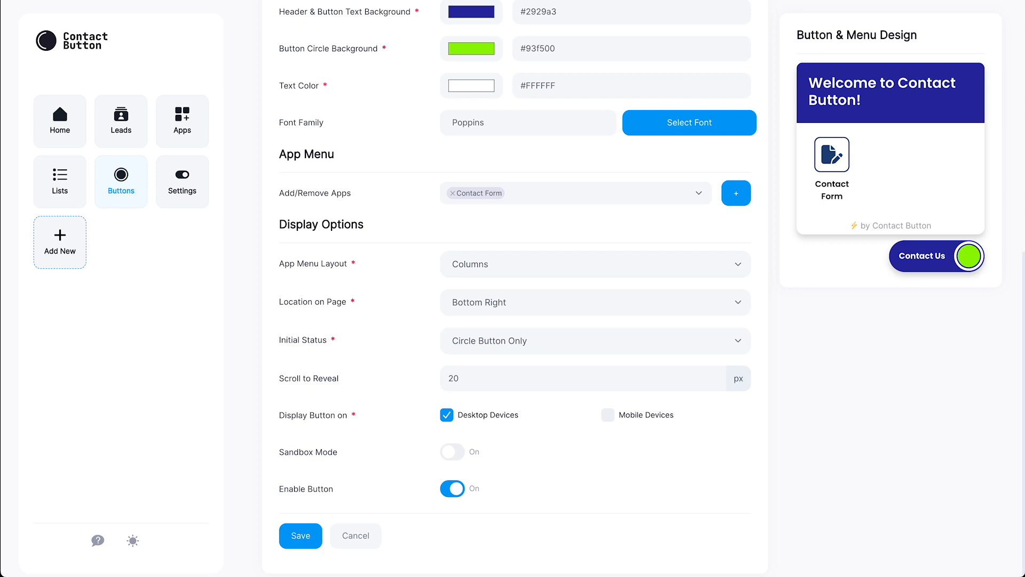
pyautogui.click(452, 489)
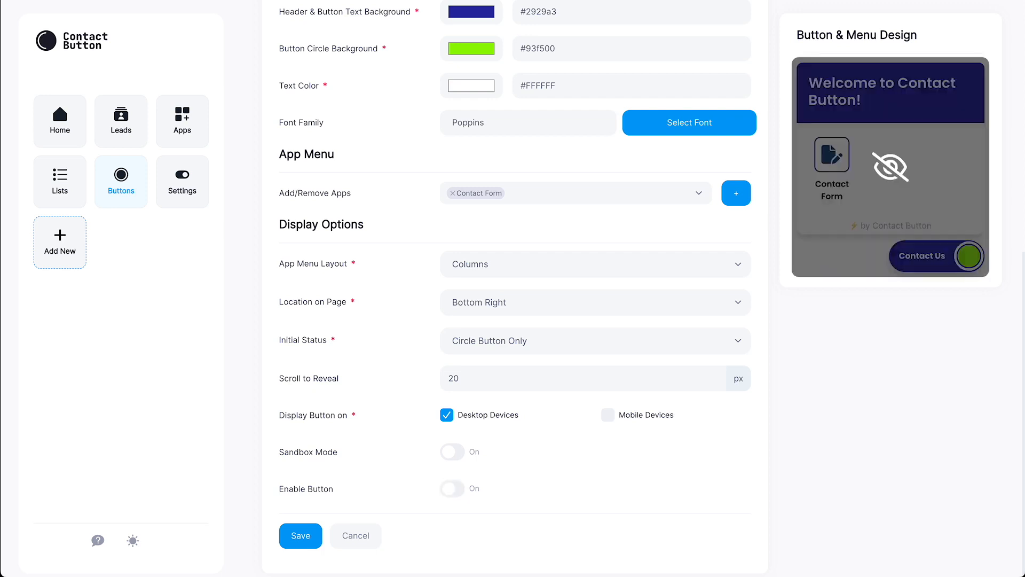
pyautogui.click(452, 488)
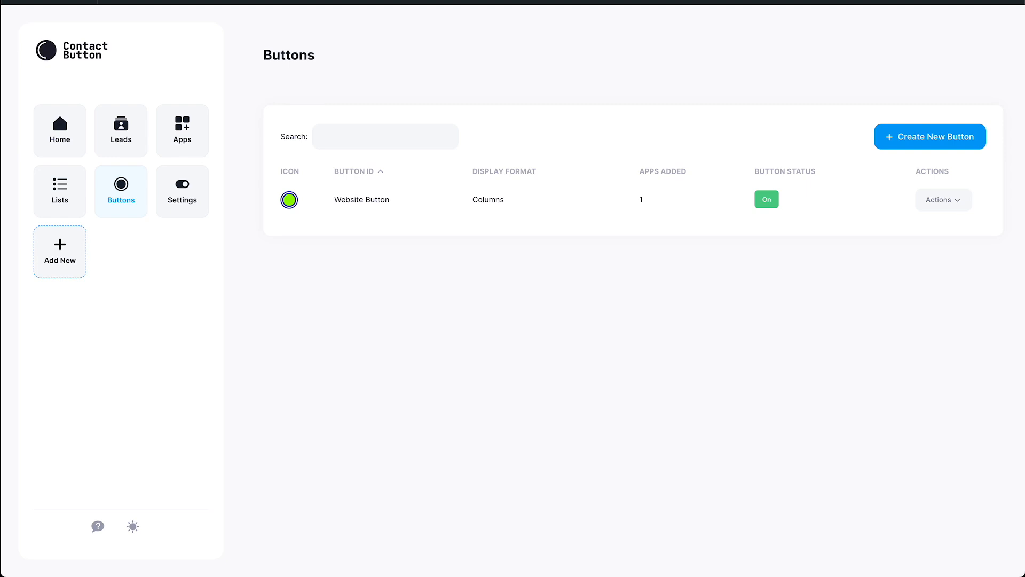
pyautogui.moveTo(181, 192)
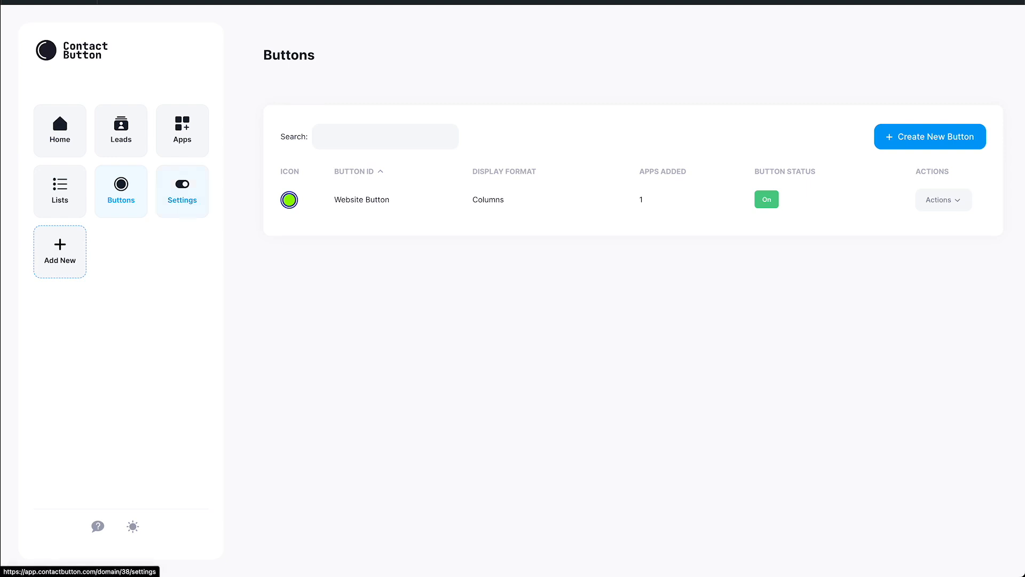
# Reveal the 'Manually Add HTML Code' install script for the Website Button on the Test & Install page
pyautogui.click(181, 192)
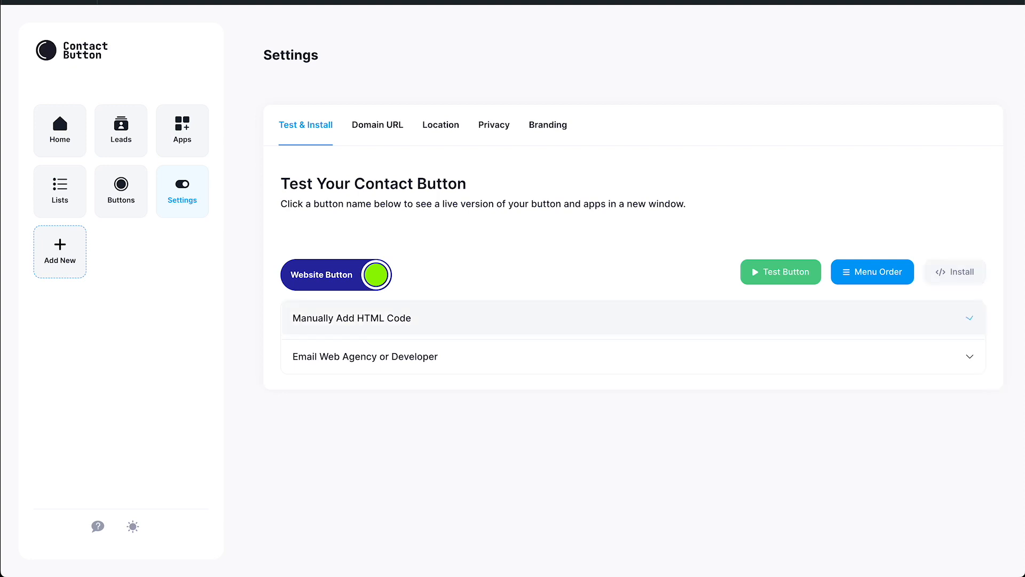
pyautogui.click(352, 318)
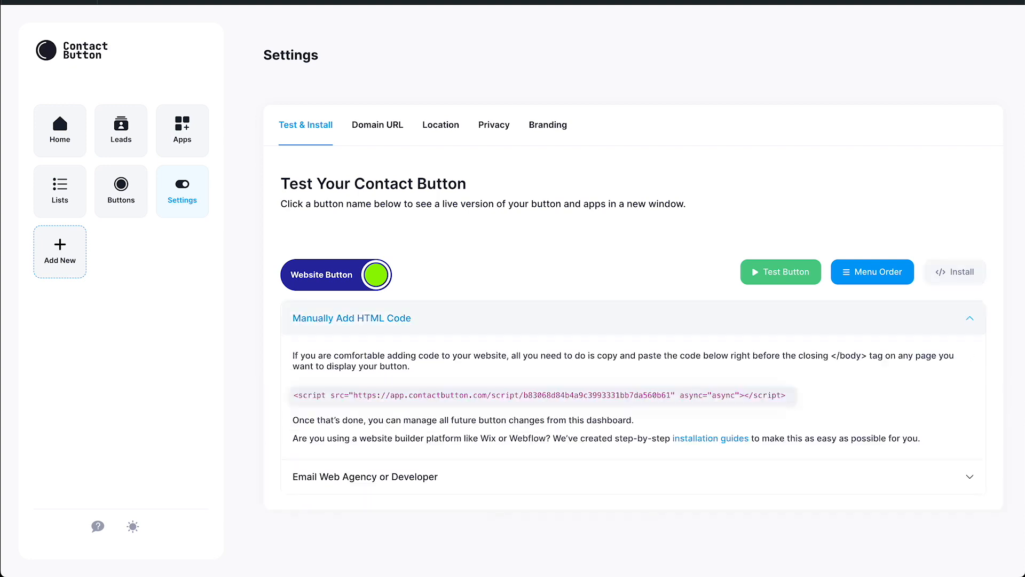